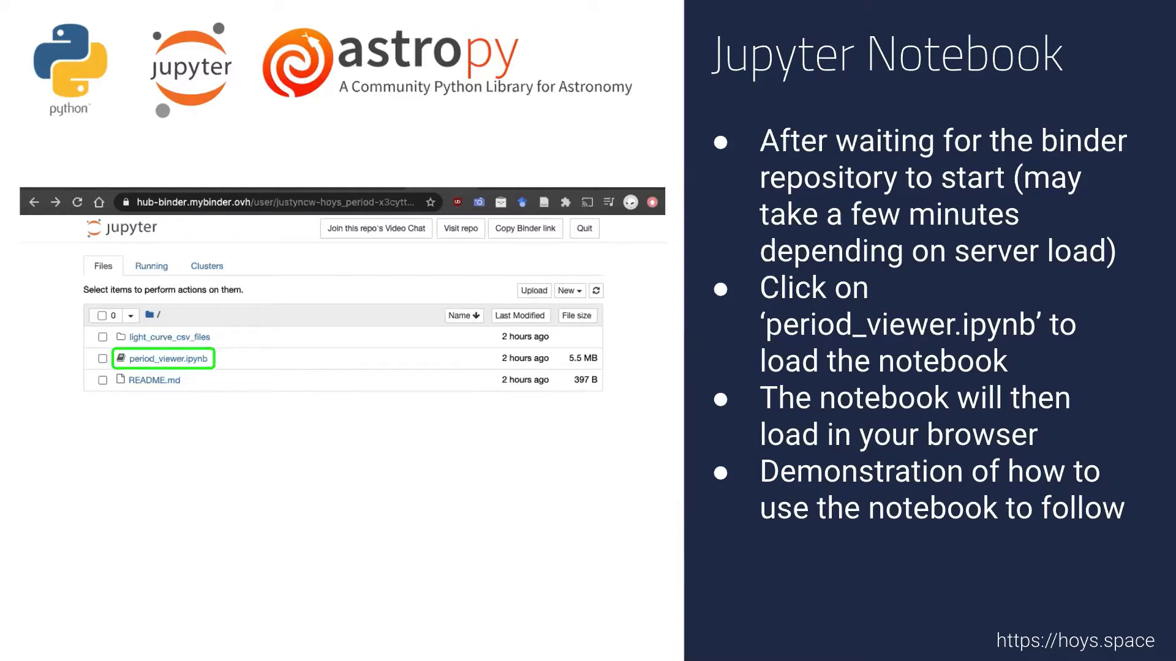
Leave the instruction slide for the live Binder Jupyter file listing with period_viewer.ipynb running
click(165, 359)
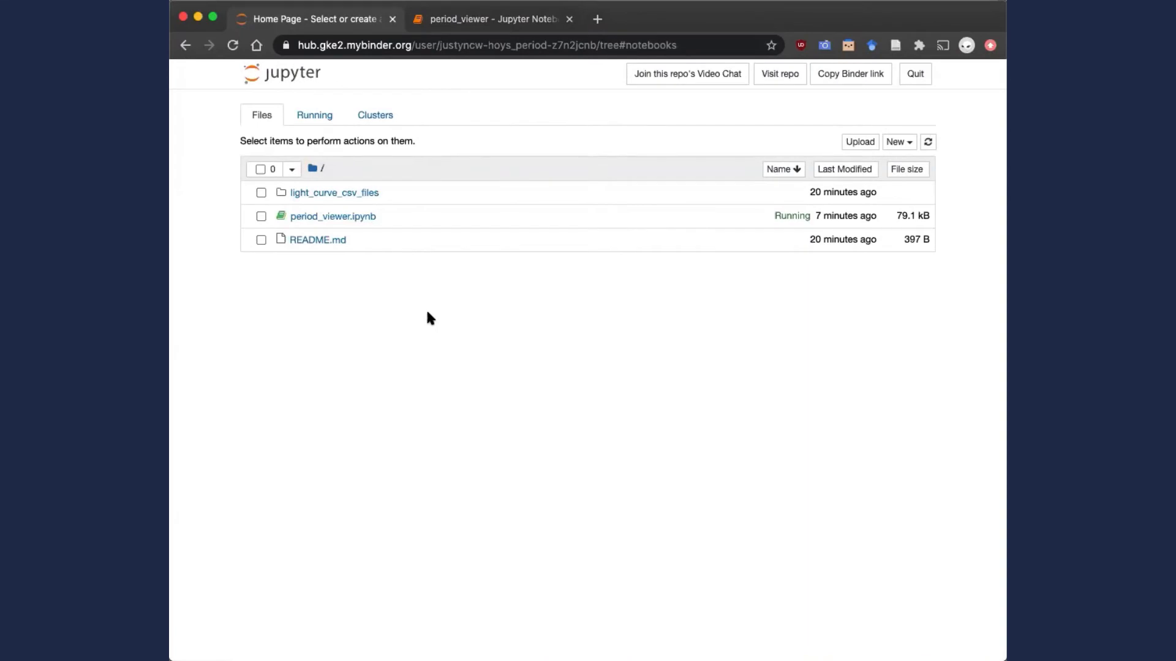
mouse_move(492, 335)
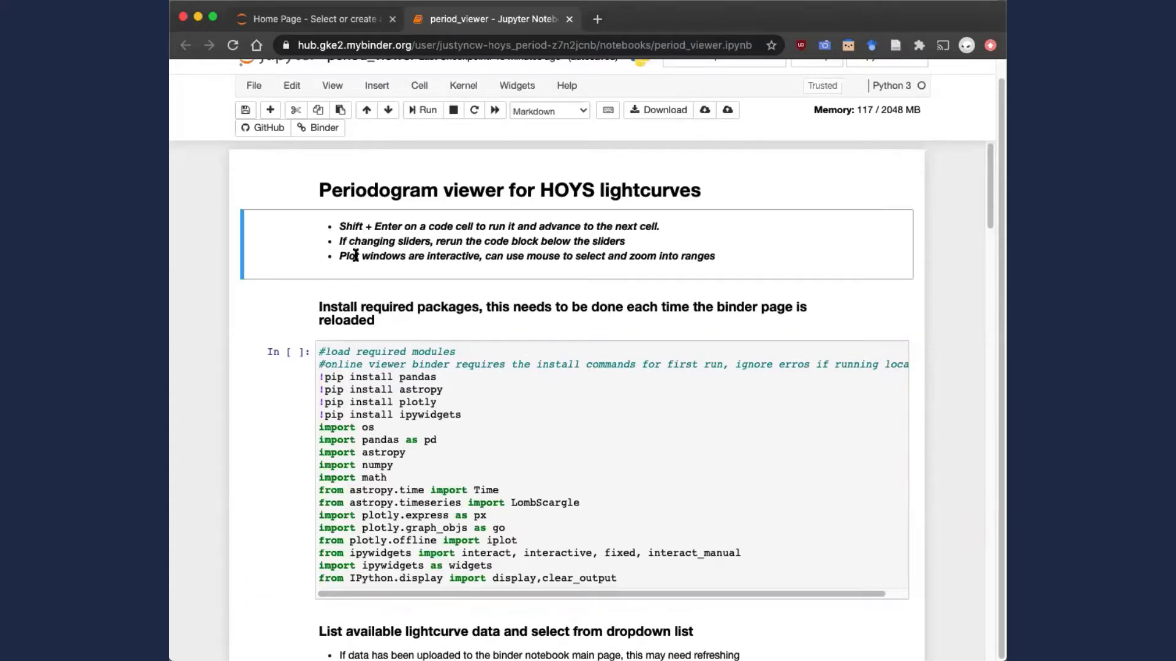
mouse_move(527, 278)
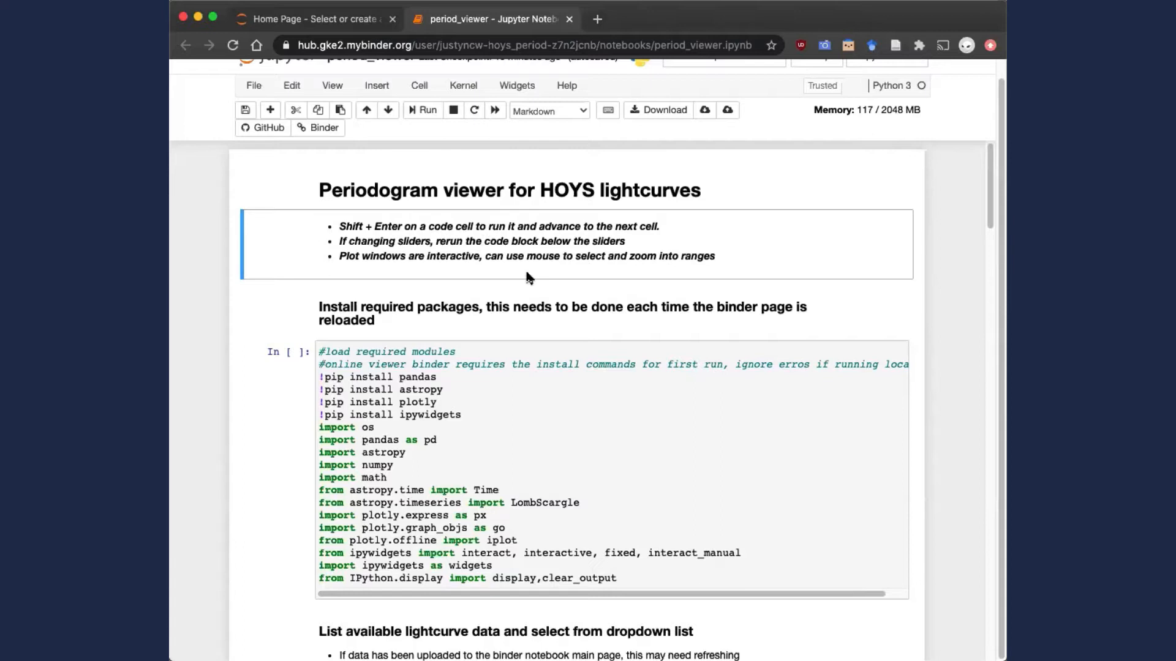
mouse_move(488, 250)
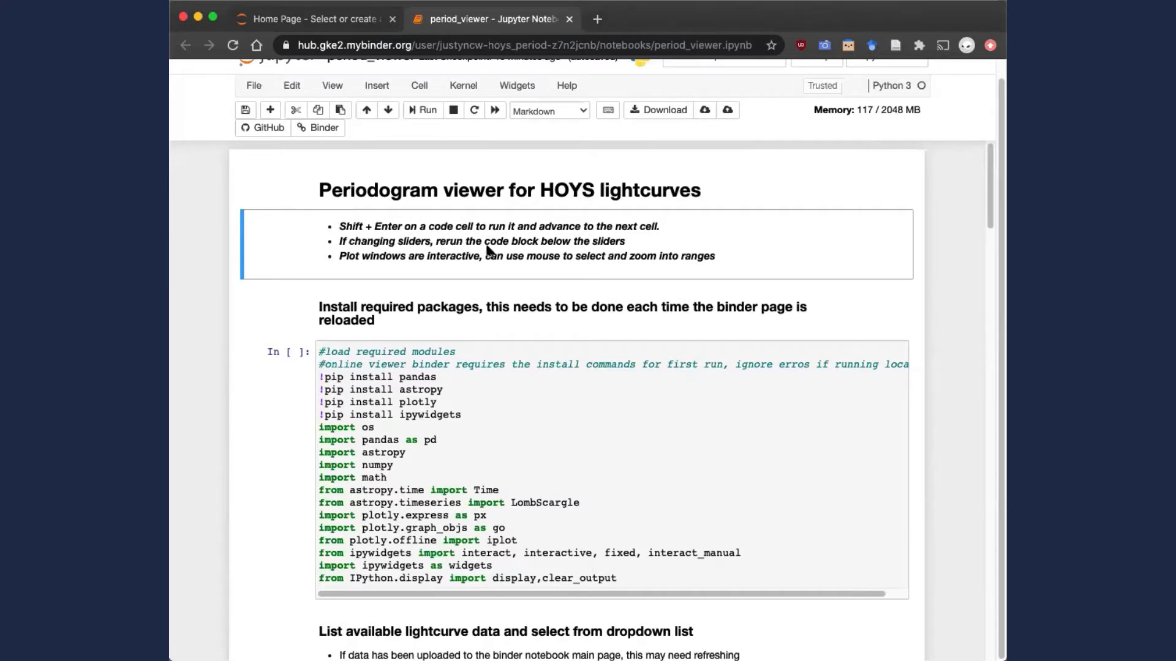
mouse_move(492, 283)
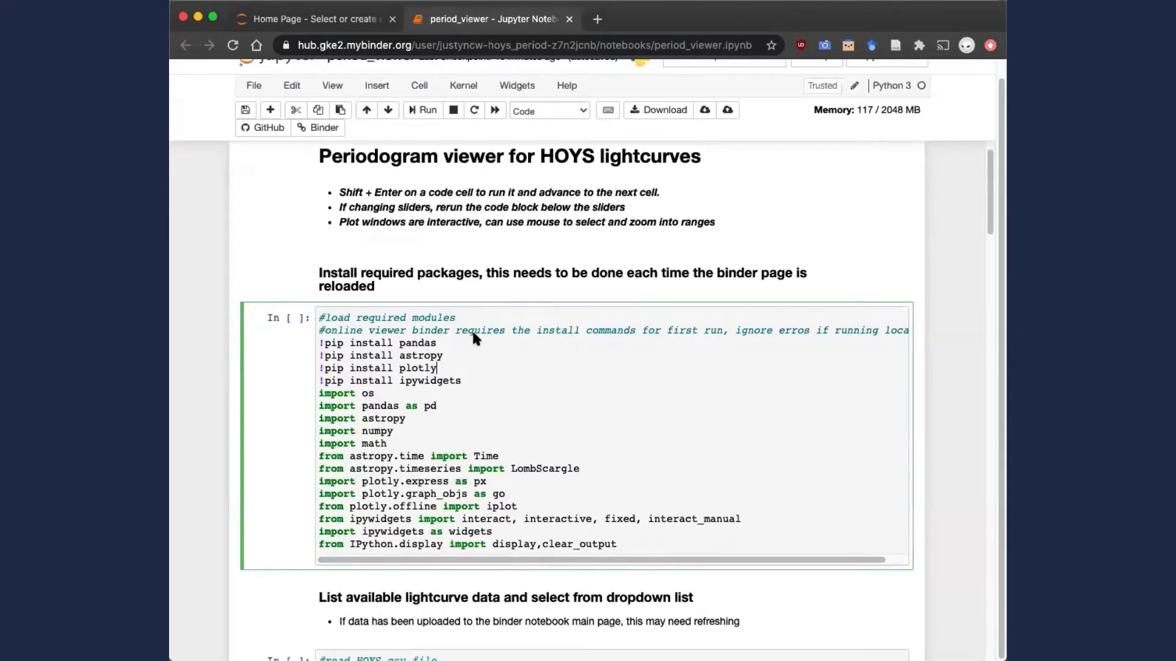
Run the pip package-installation cell and review its 'requirement already satisfied' output
scroll(down, 3)
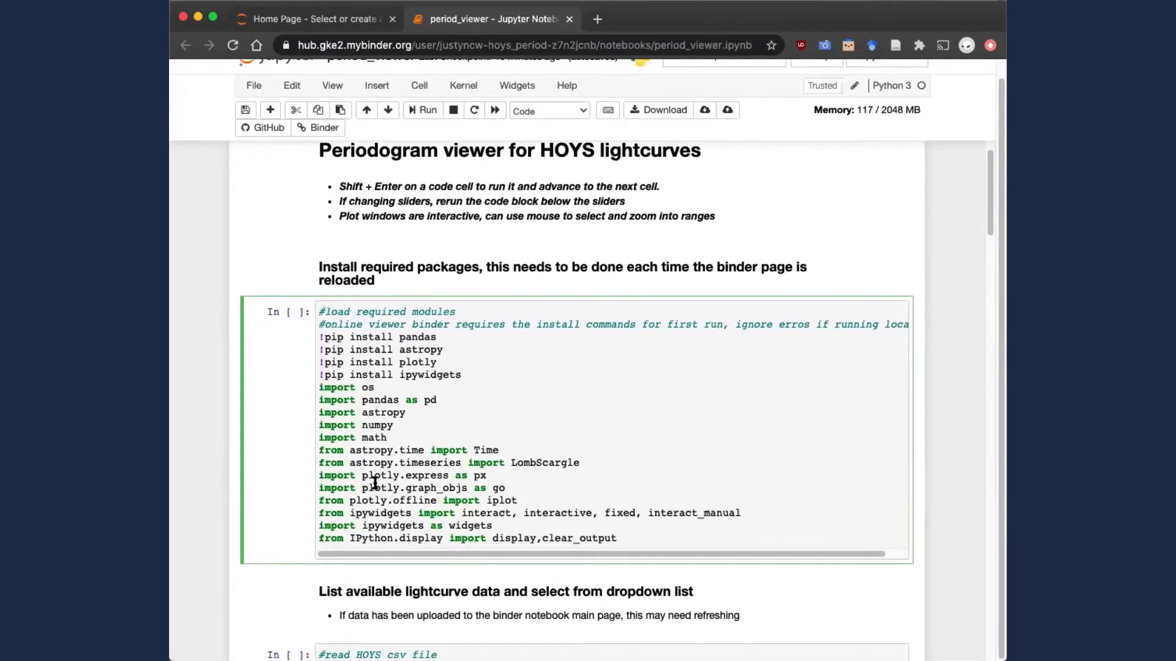
scroll(down, 3)
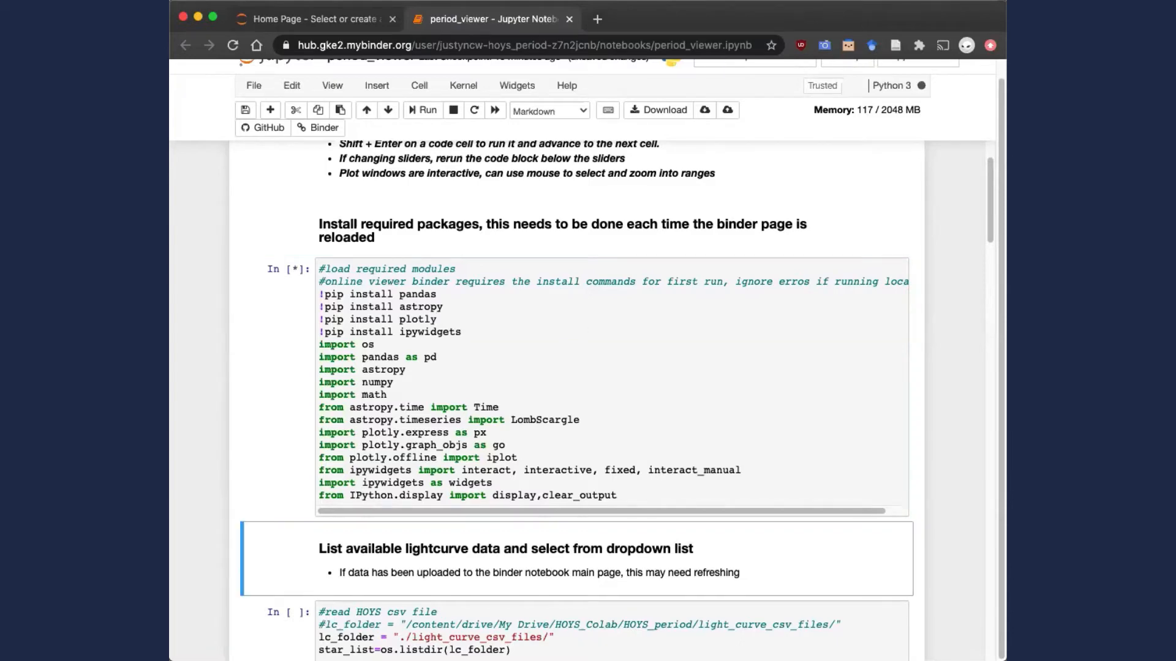
click(423, 110)
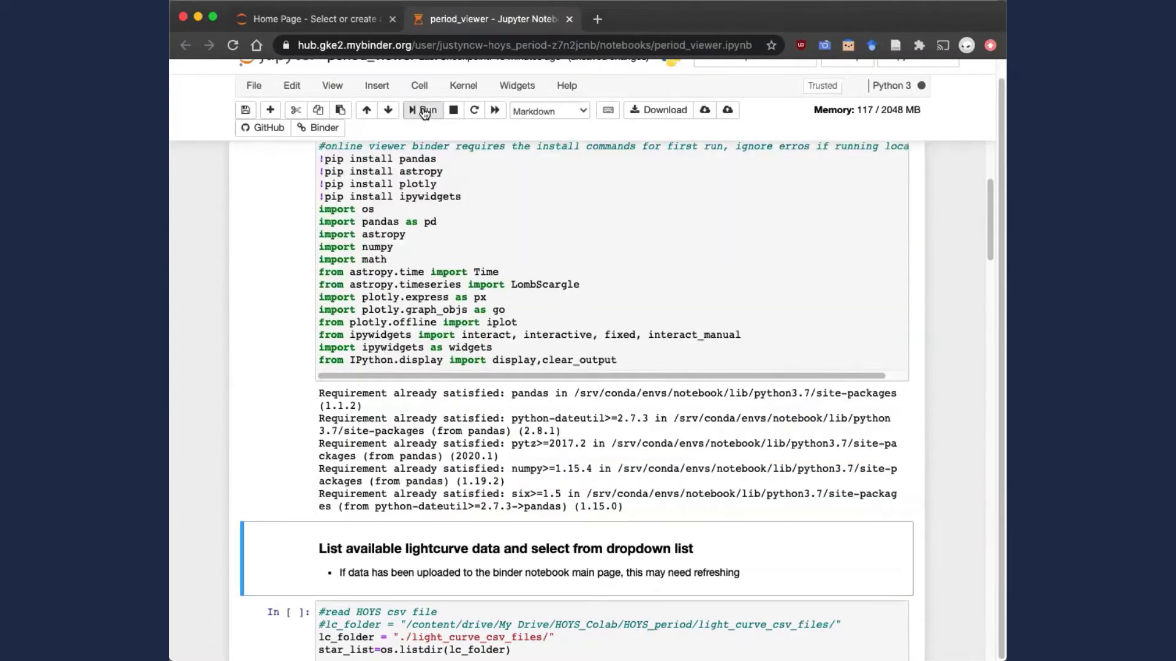
click(422, 111)
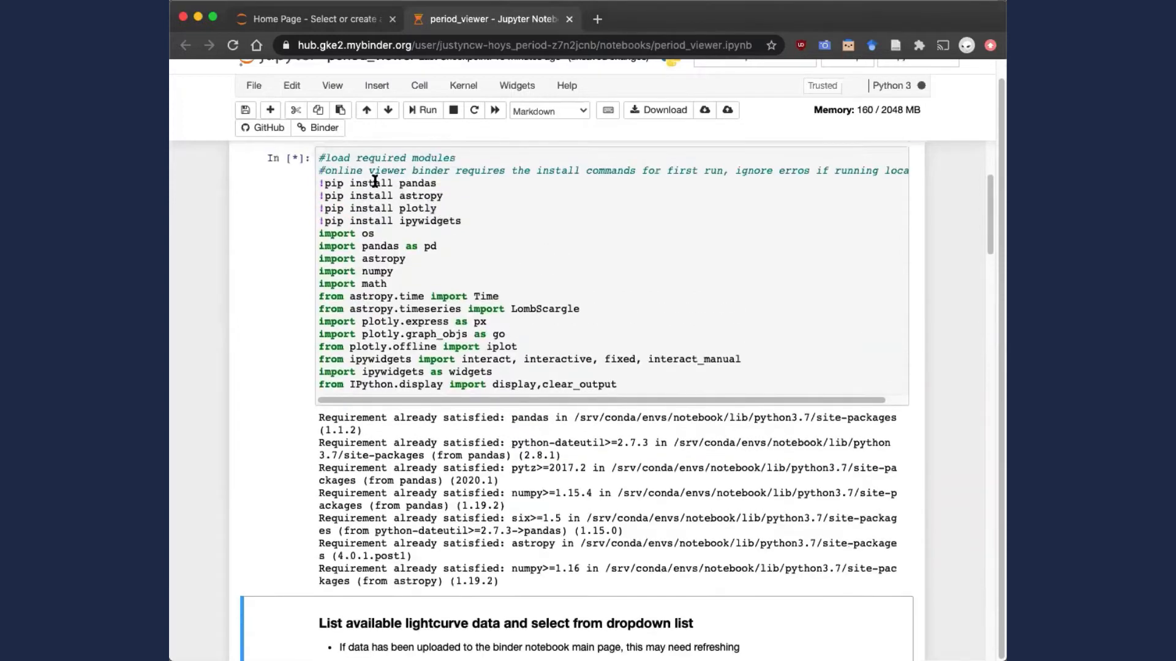
scroll(down, 3)
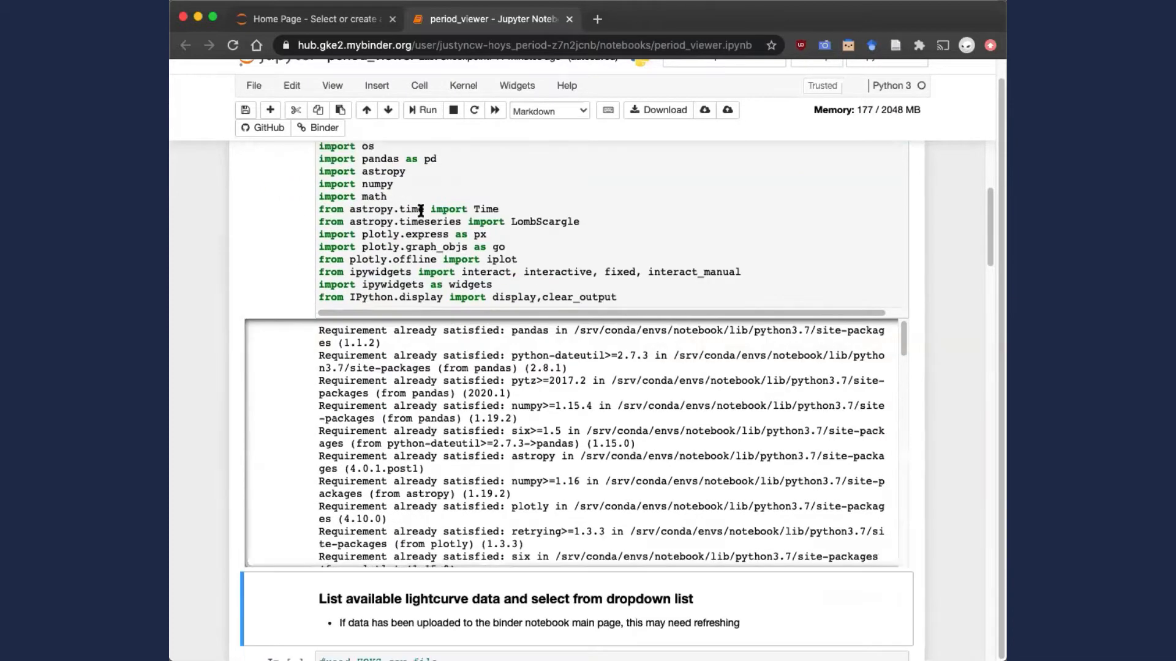
mouse_move(295, 223)
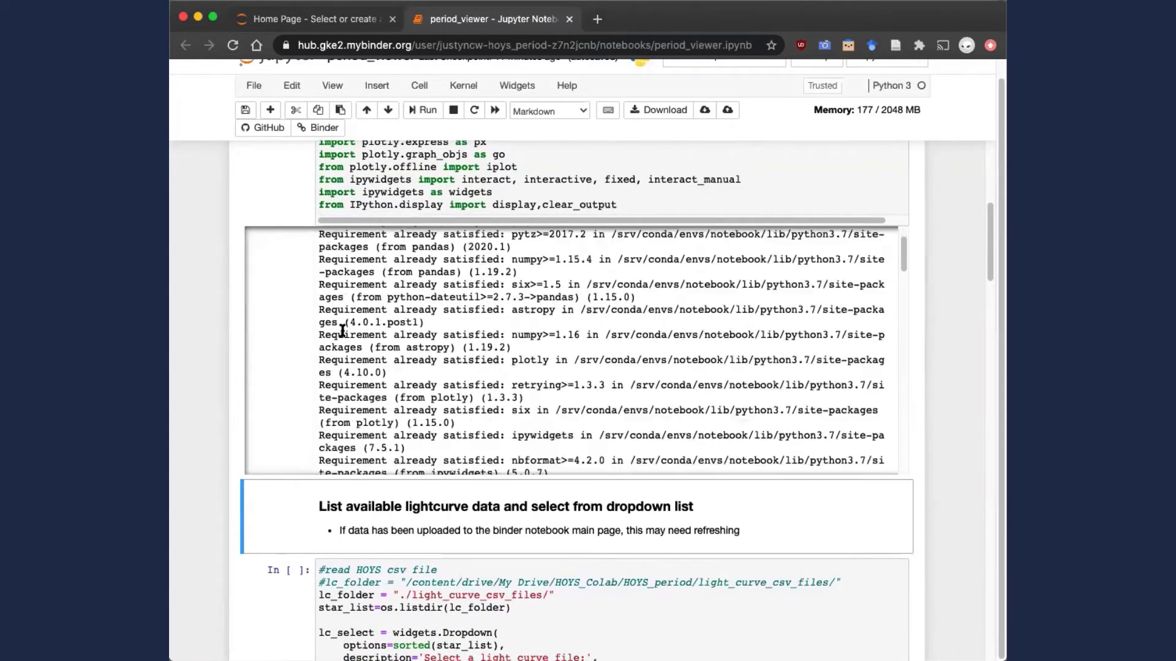
scroll(down, 3)
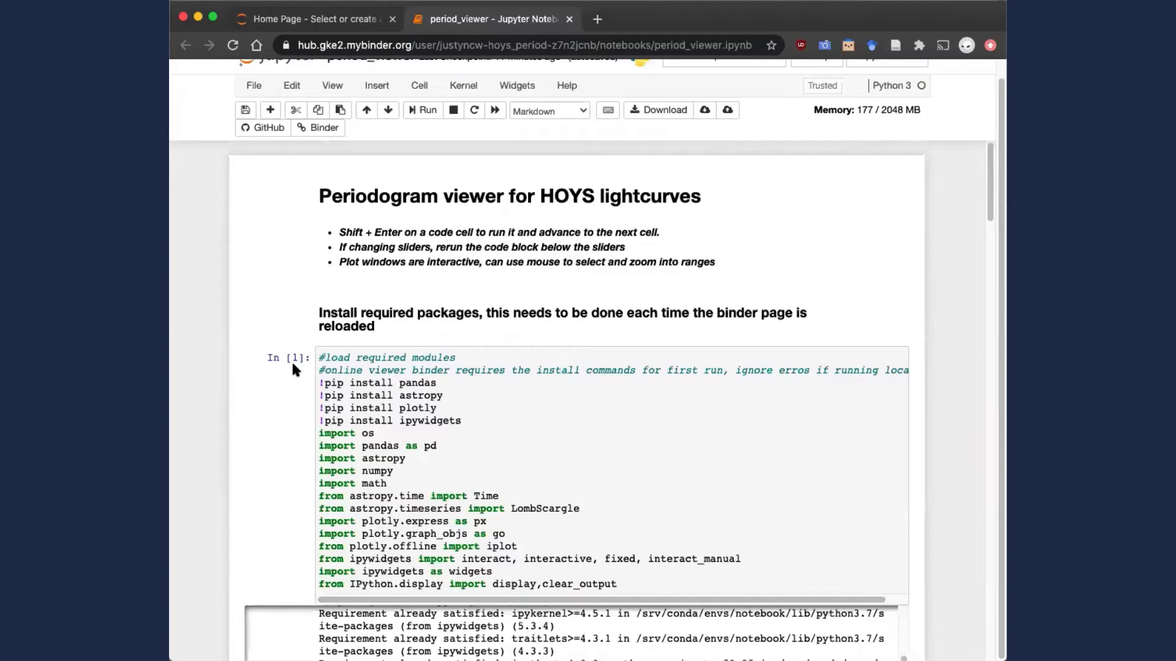
Run the 'read HOYS csv file' cell that lists the available light curve files
scroll(down, 3)
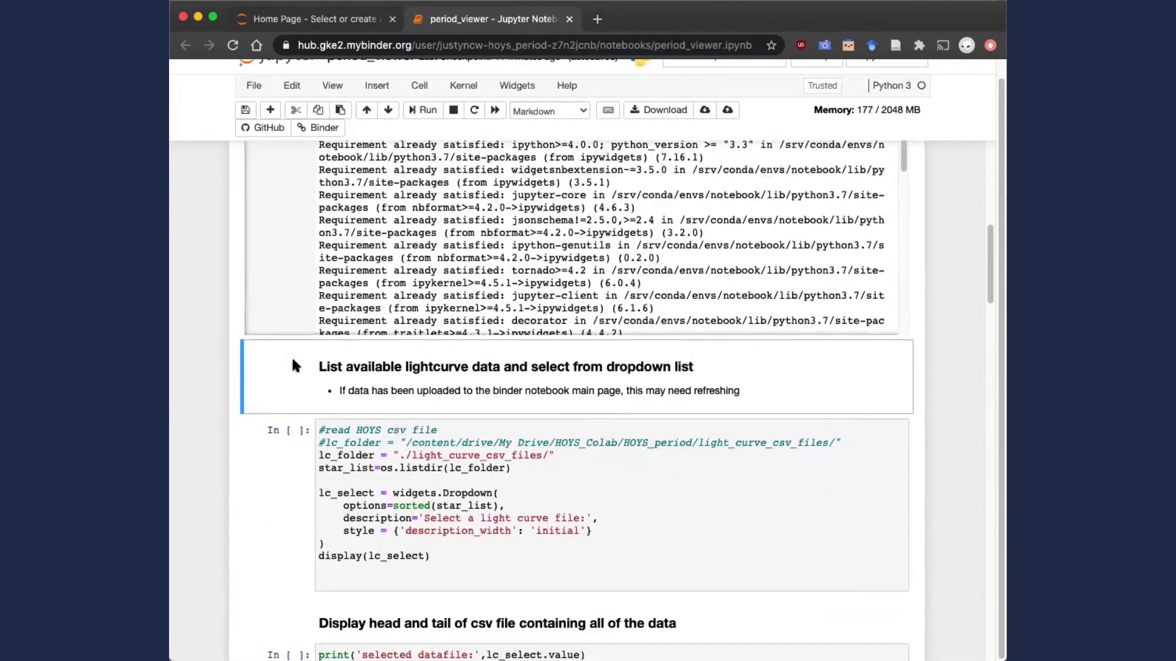
scroll(down, 3)
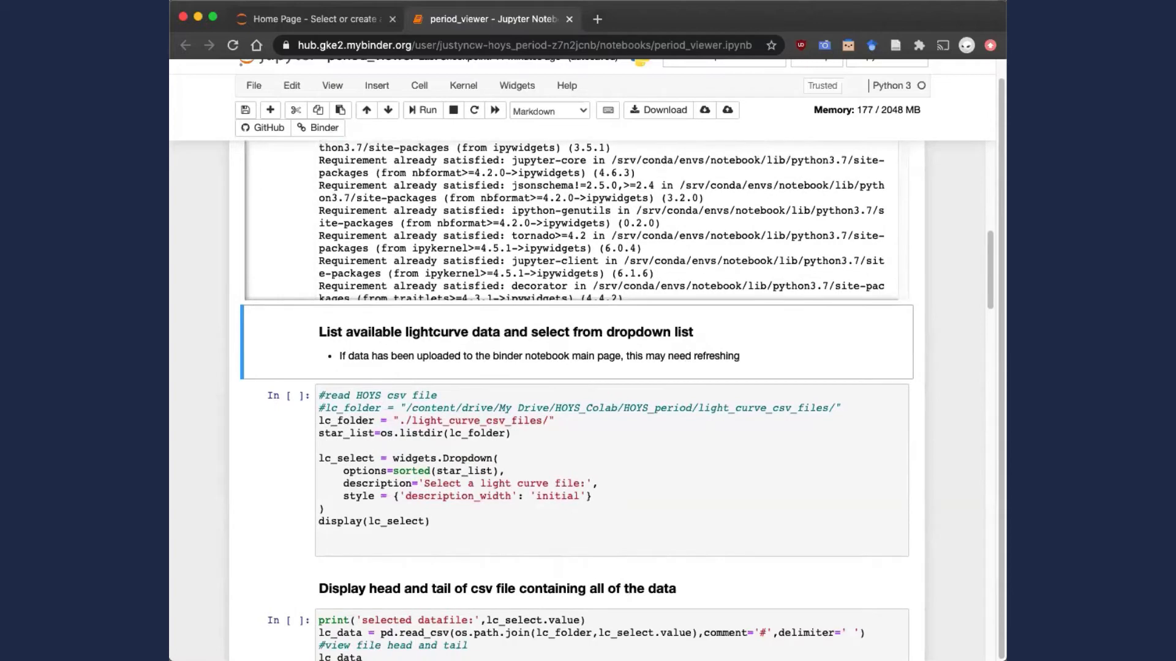
click(605, 437)
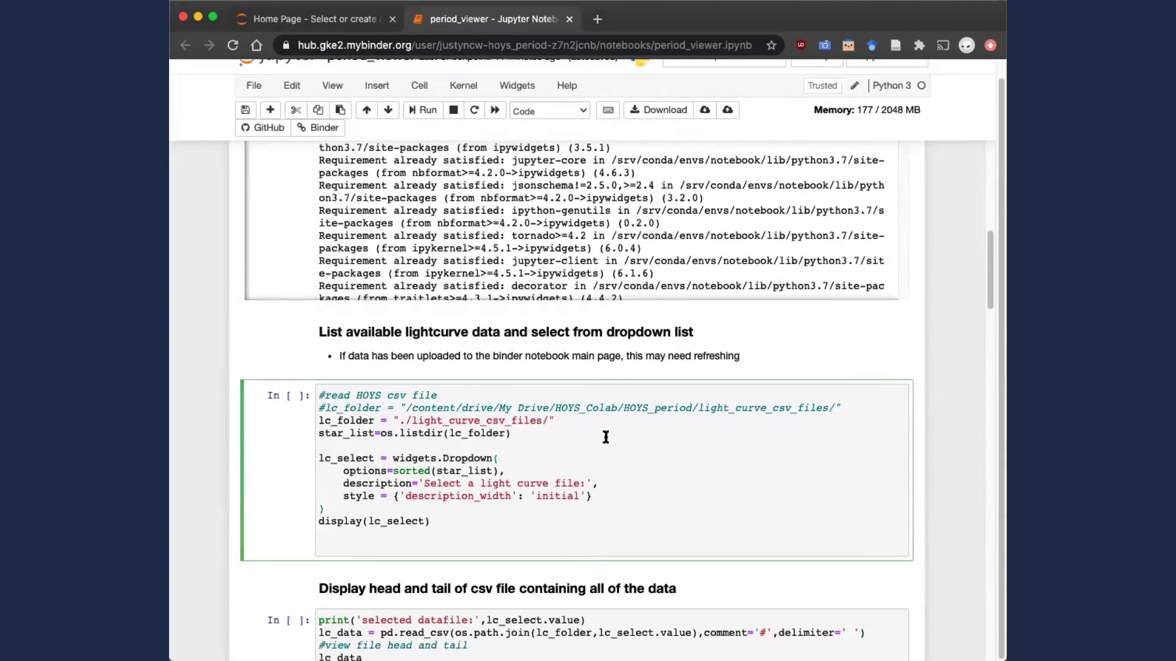
click(422, 110)
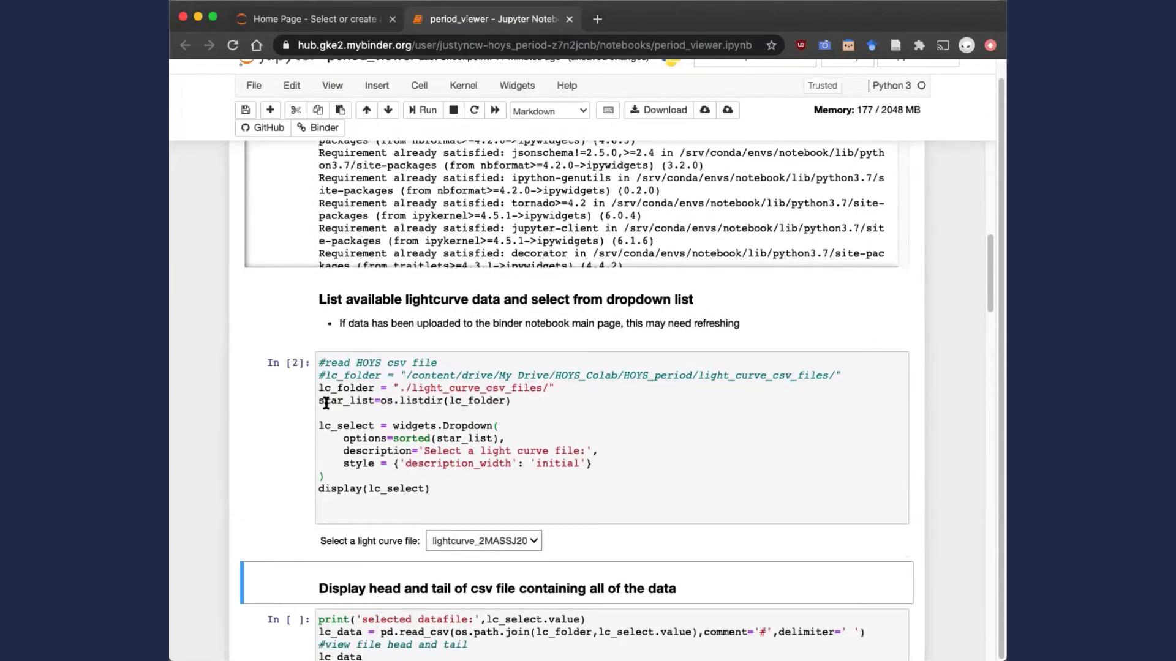
scroll(down, 3)
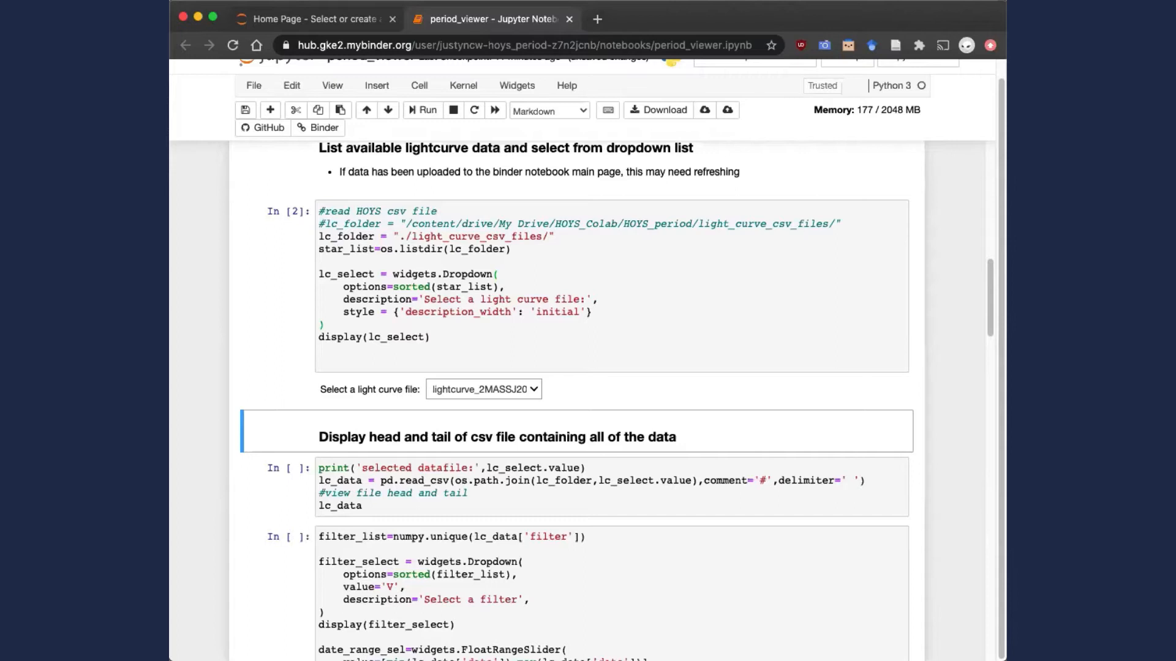
Choose lightcurve_LkHa146.txt from the 'Select a light curve file' dropdown
click(483, 390)
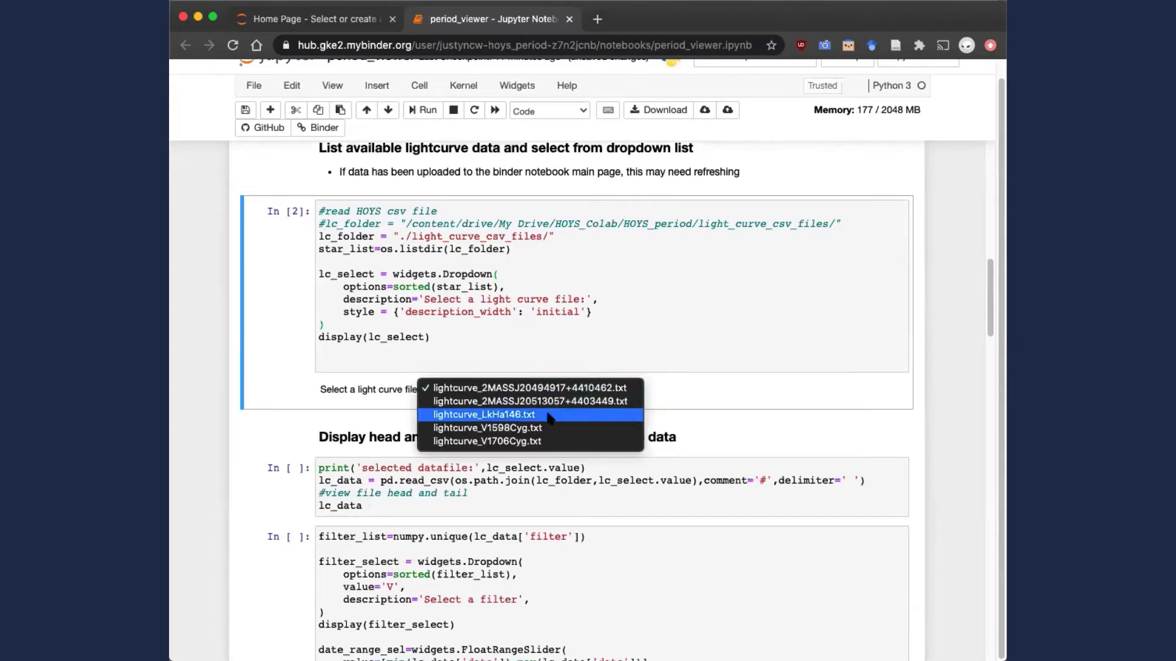
click(483, 415)
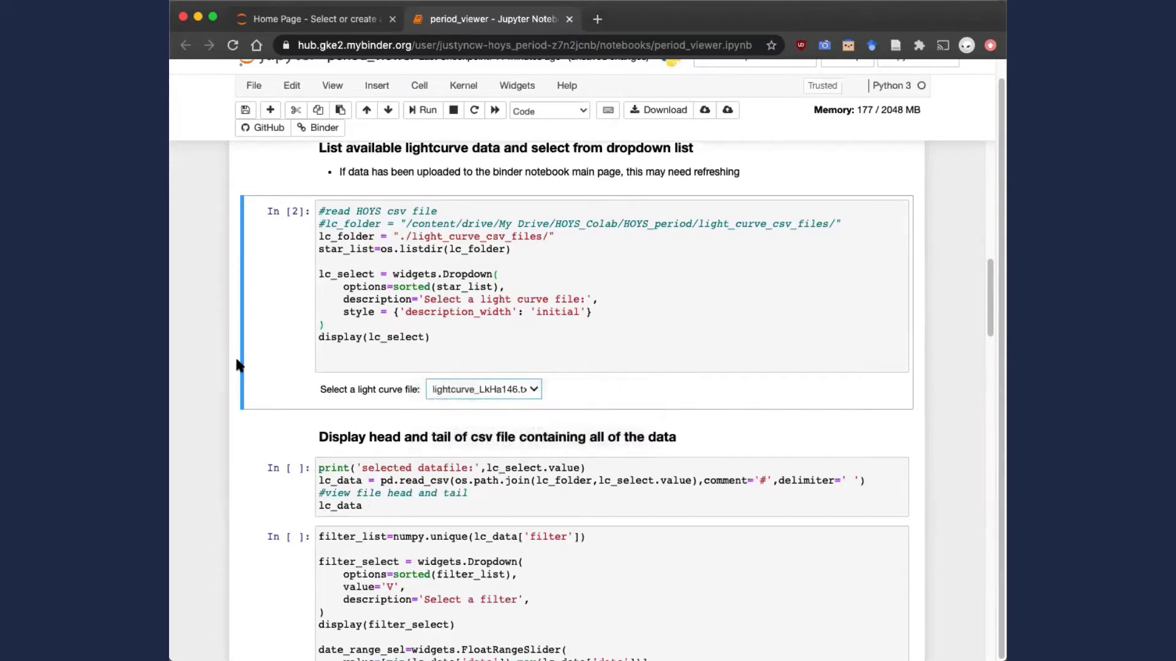
mouse_move(500, 368)
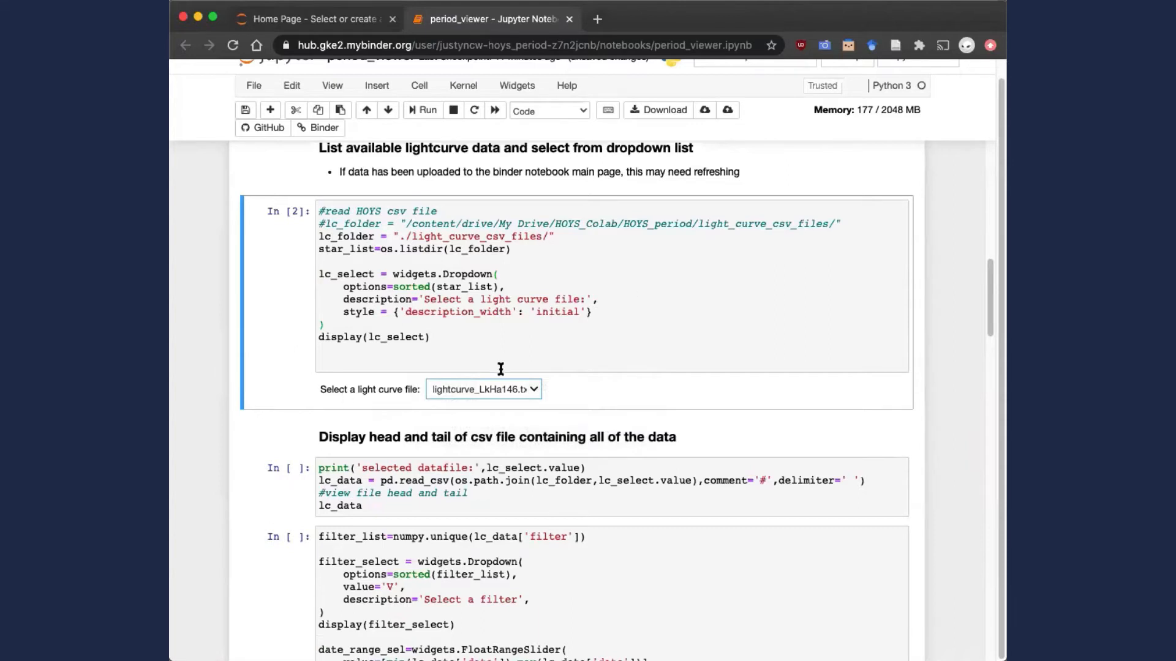
mouse_move(375, 377)
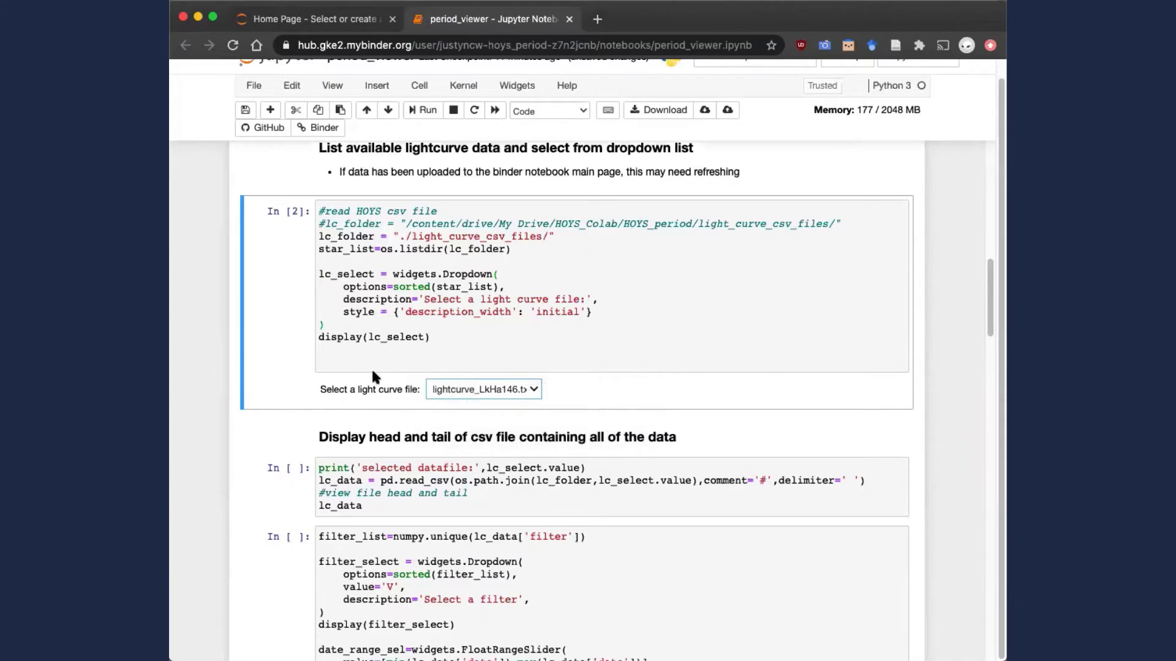
mouse_move(374, 376)
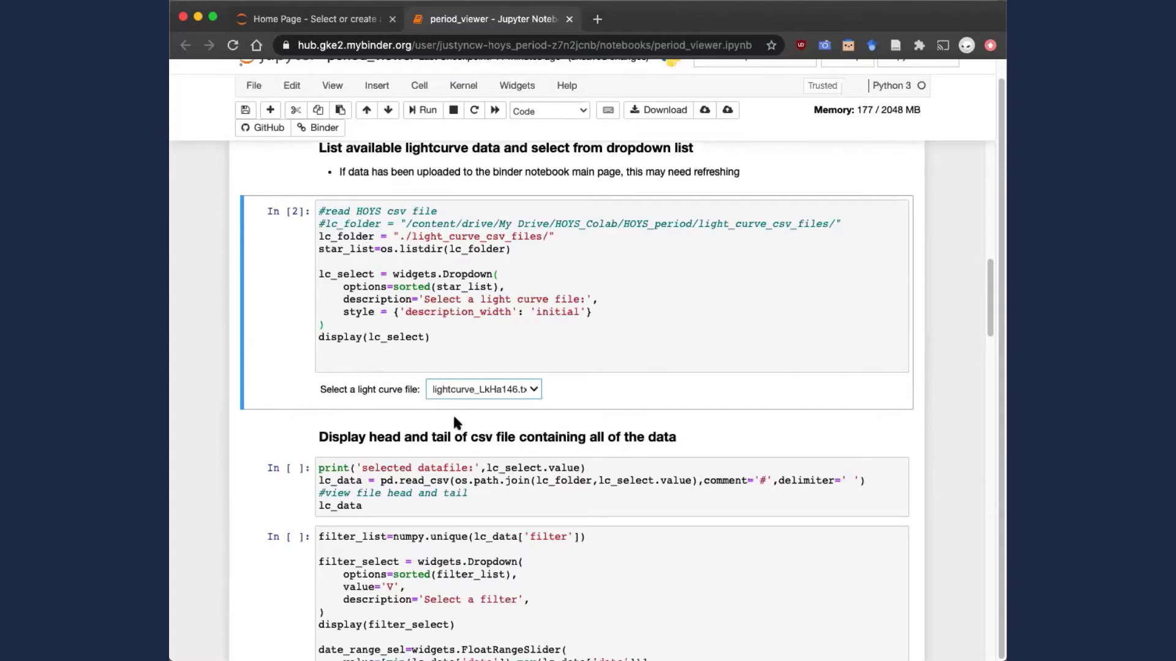
scroll(down, 3)
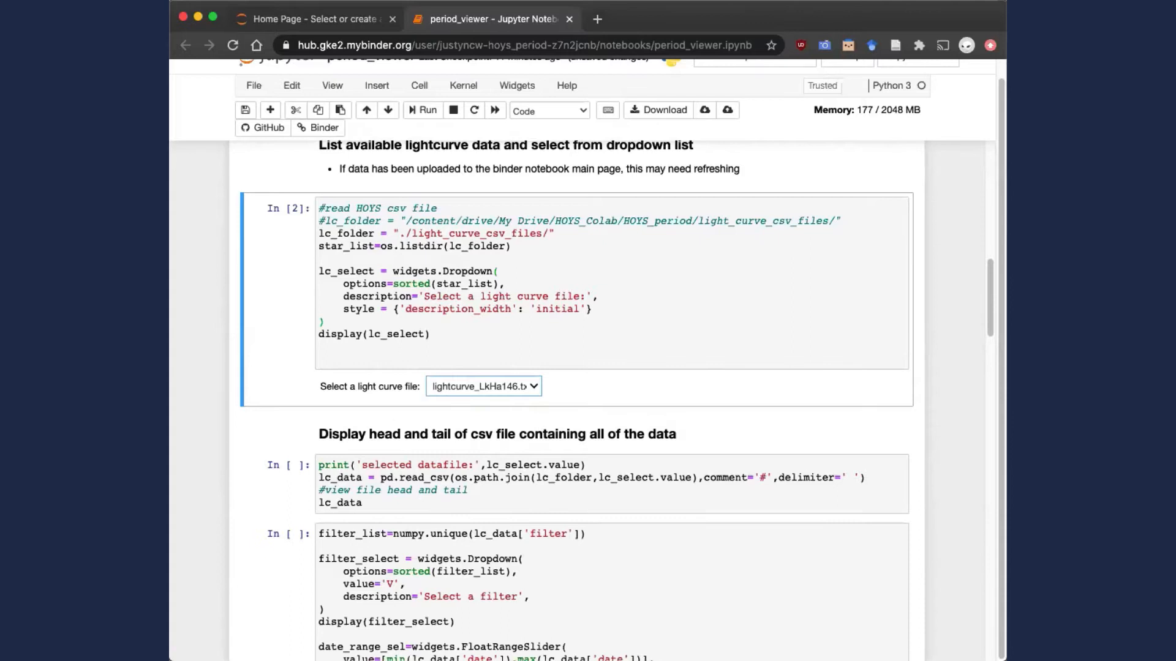
scroll(down, 3)
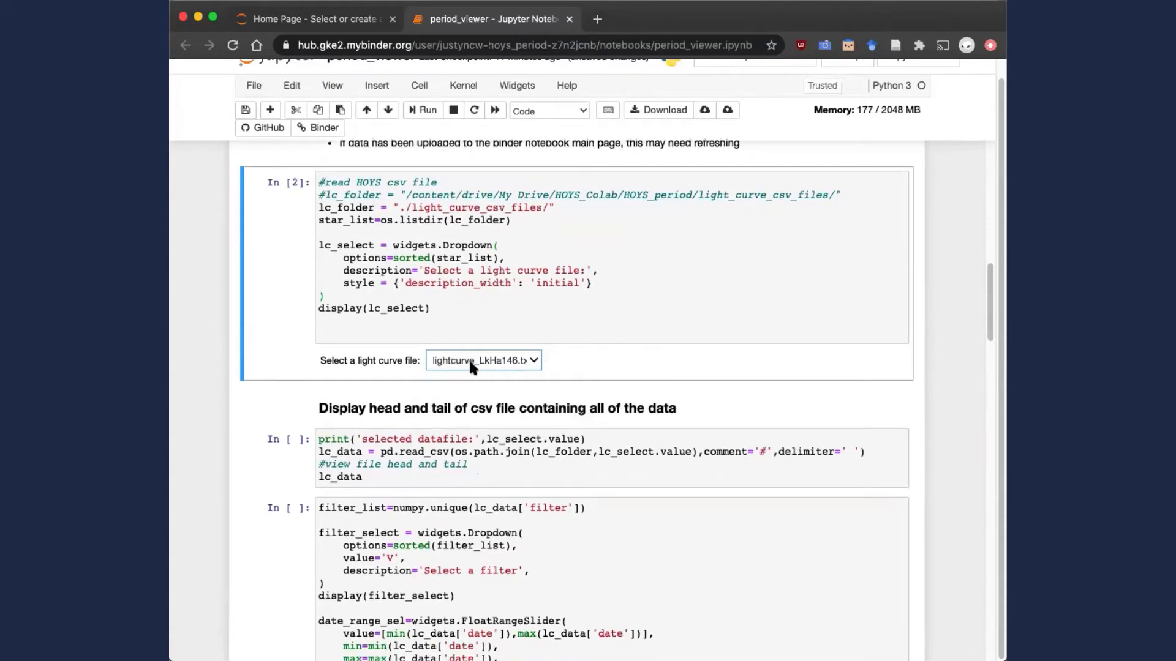
mouse_move(673, 303)
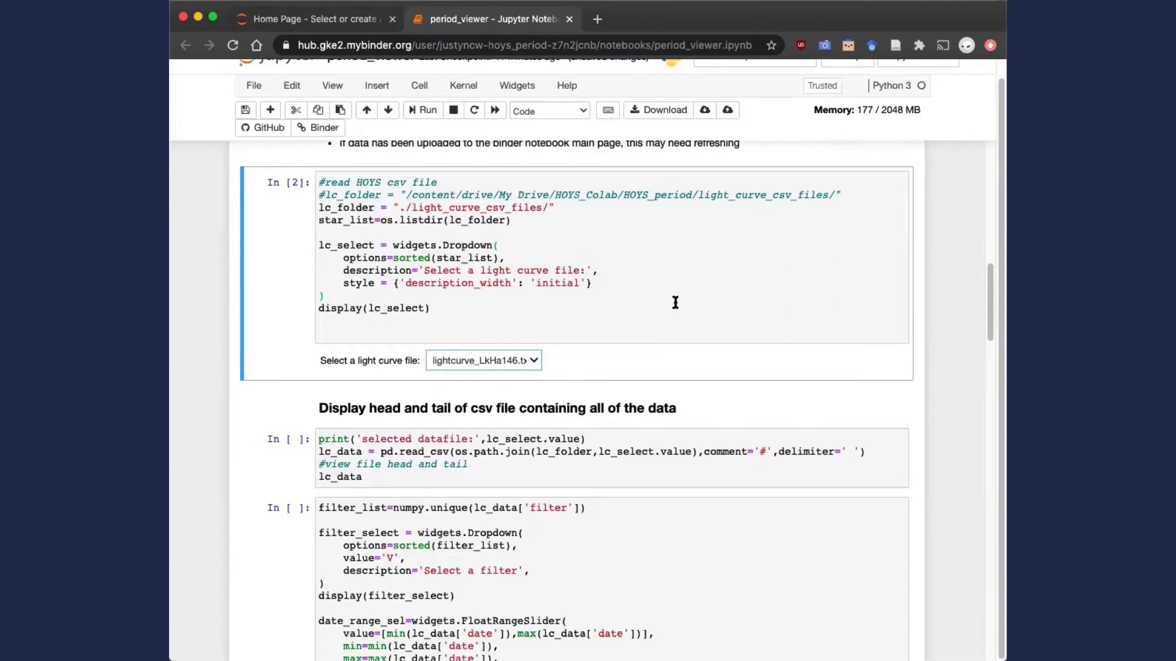
scroll(down, 3)
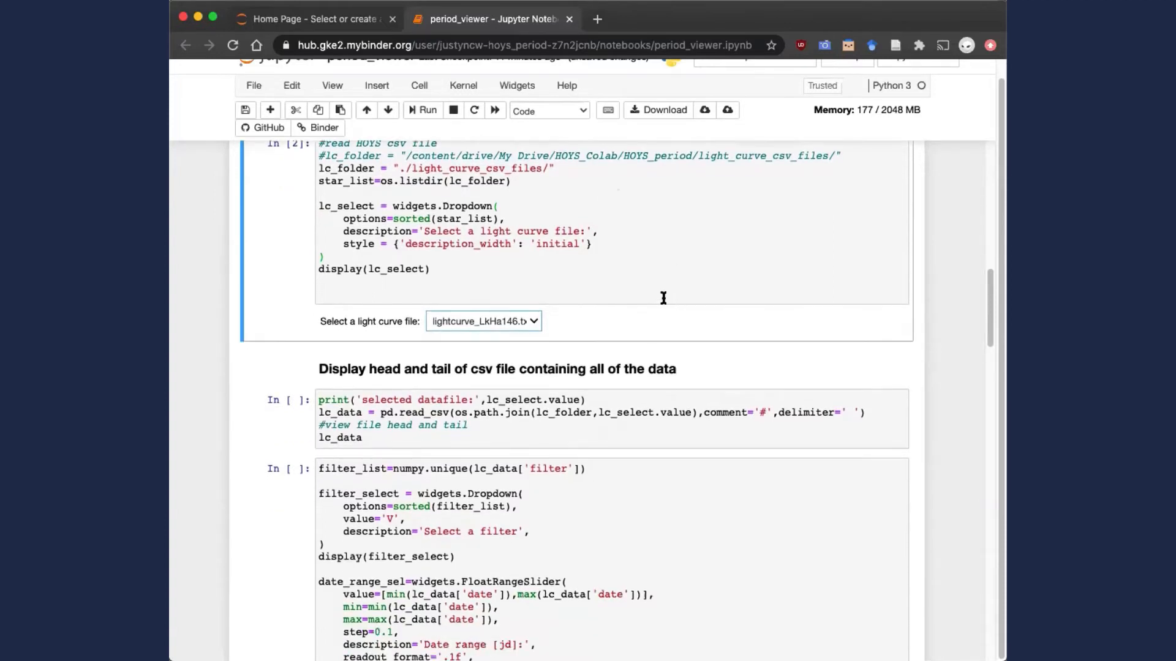
Run the 'Display head and tail' cell to show the LkHa146 data table
click(483, 321)
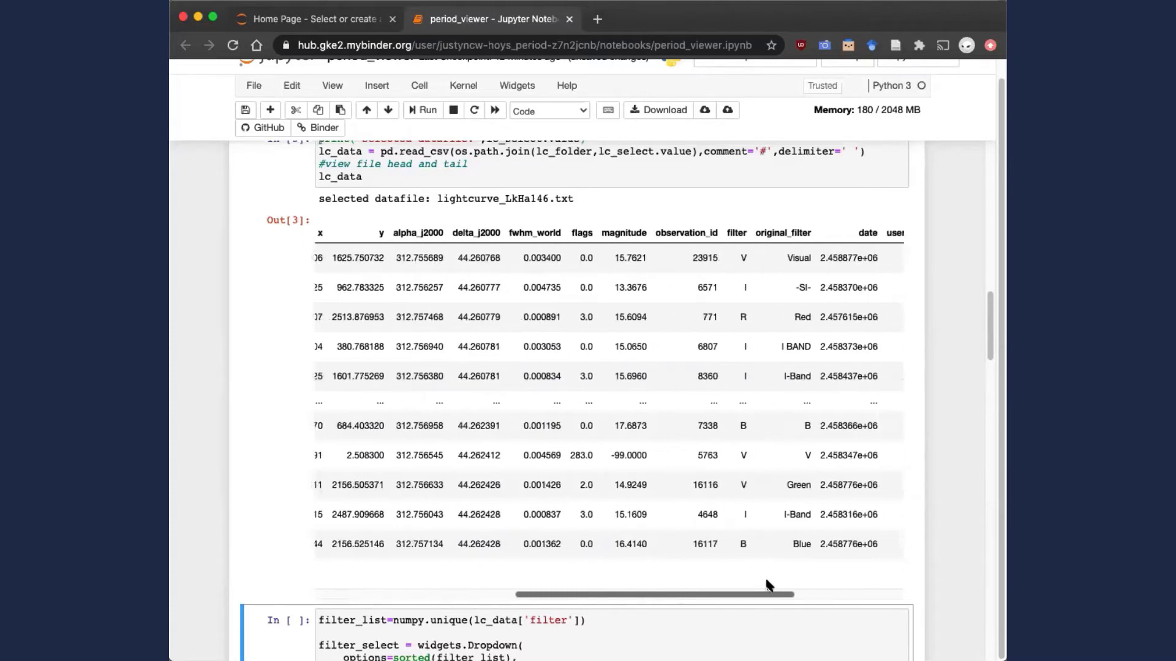
scroll(right, 3)
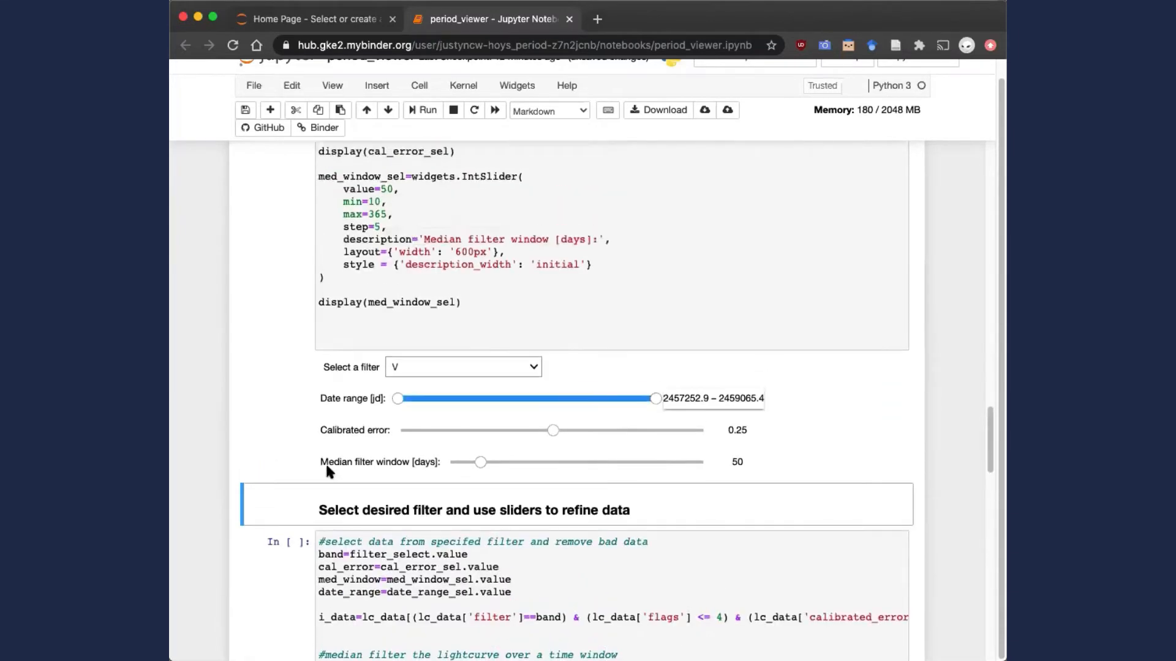
scroll(down, 3)
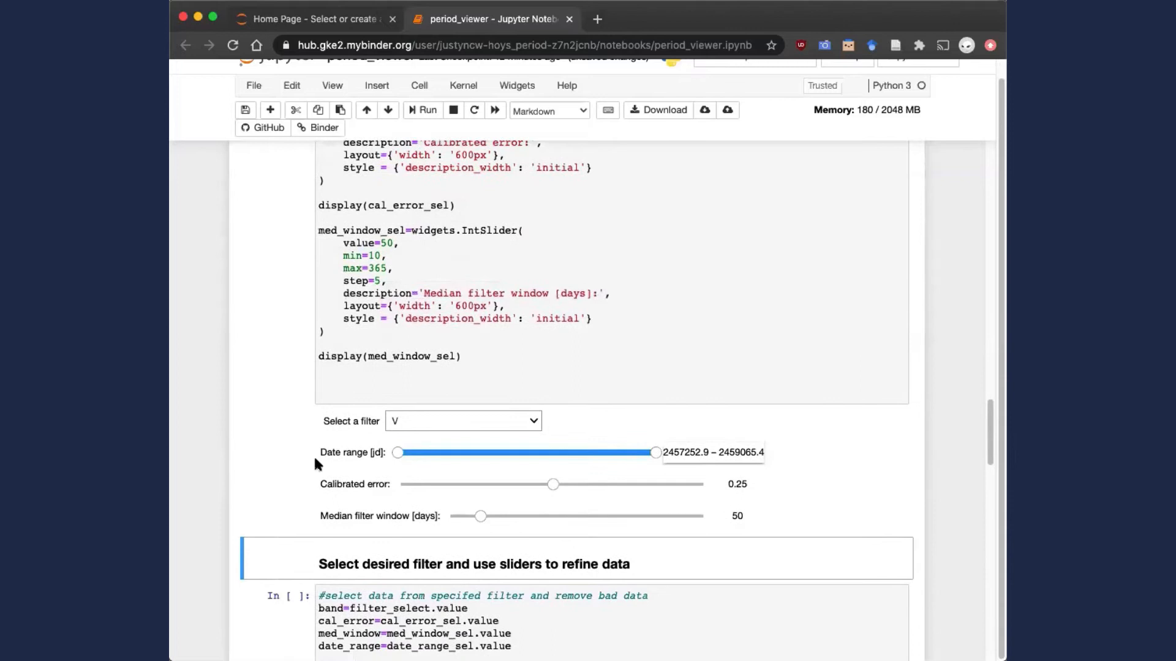
scroll(down, 3)
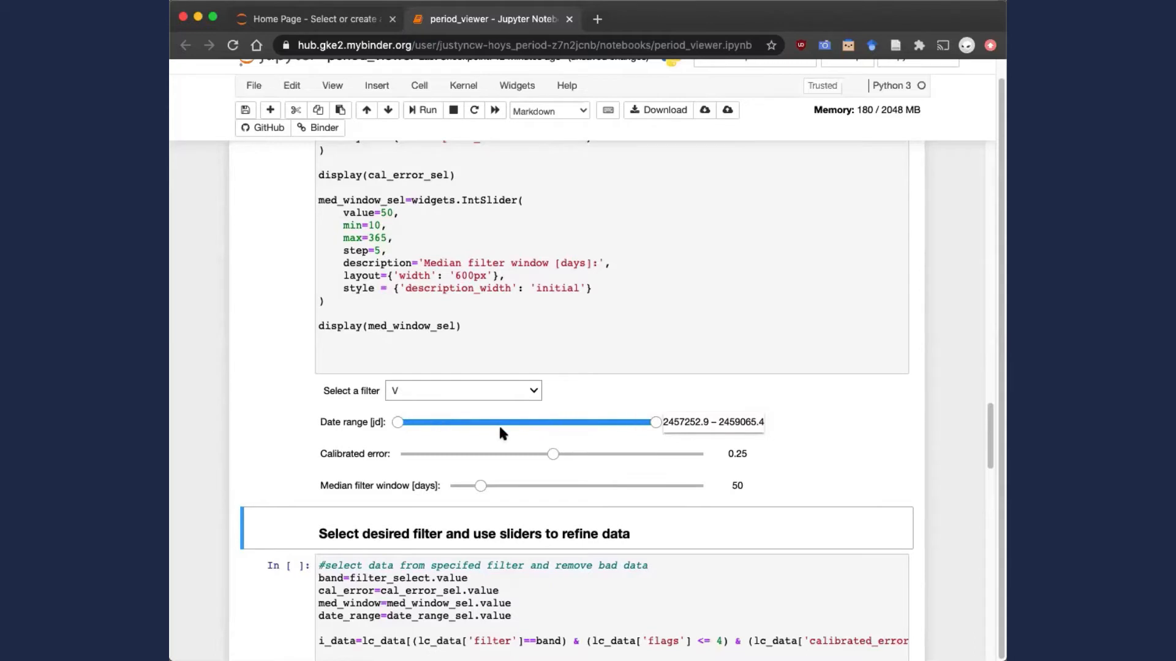
mouse_move(347, 430)
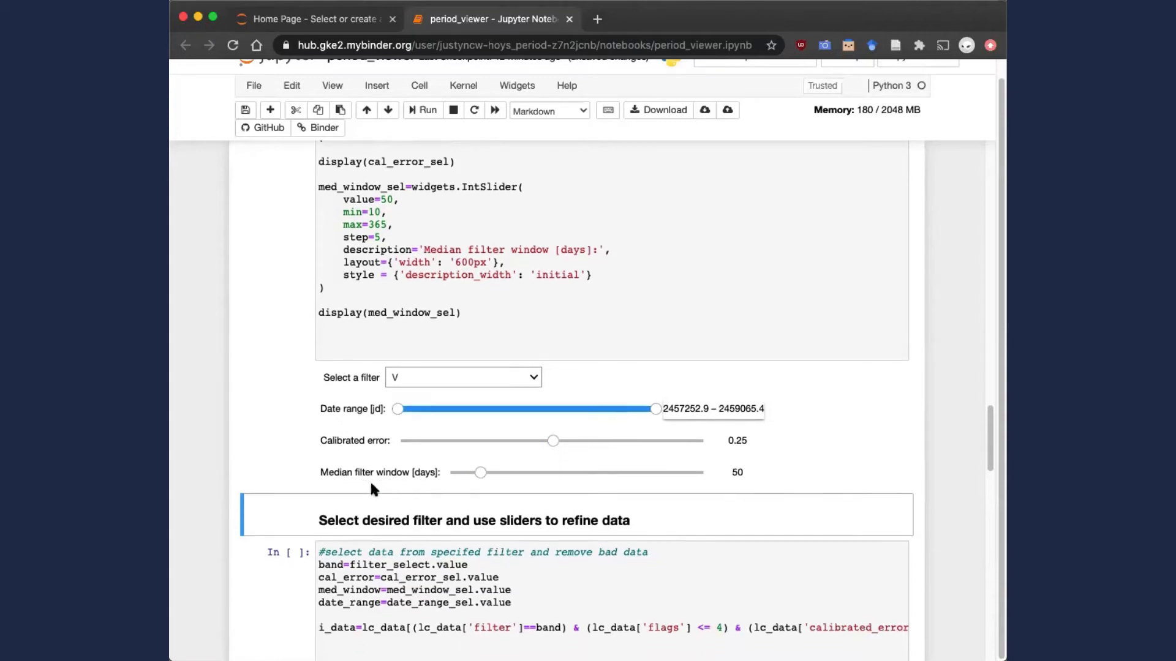
scroll(down, 3)
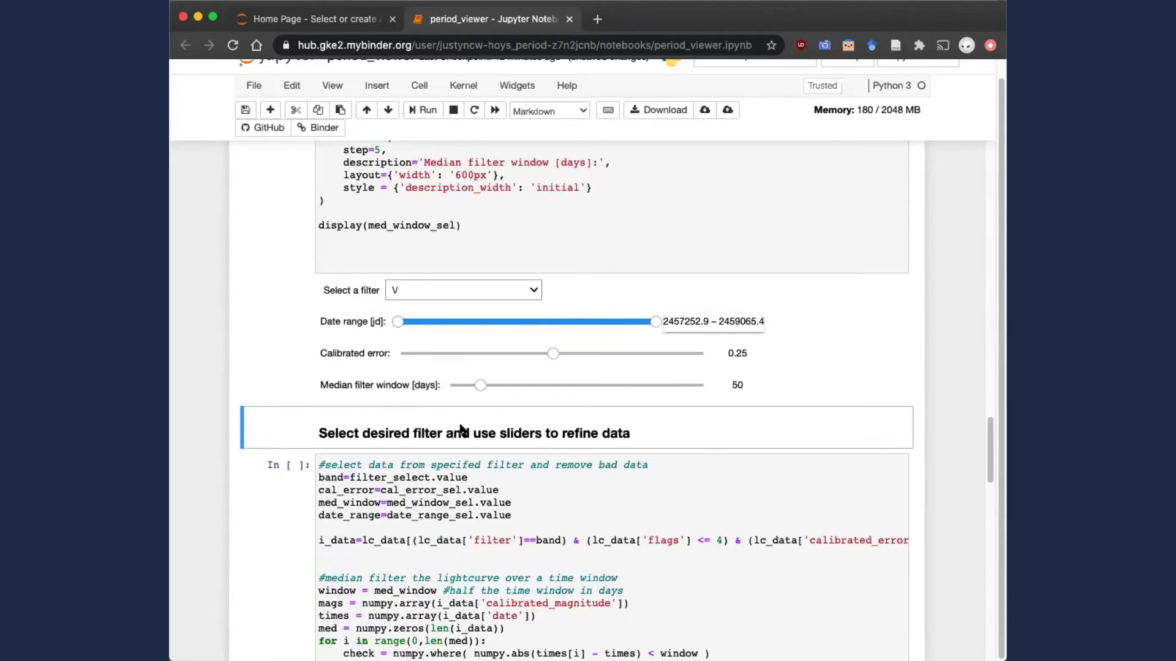
scroll(down, 3)
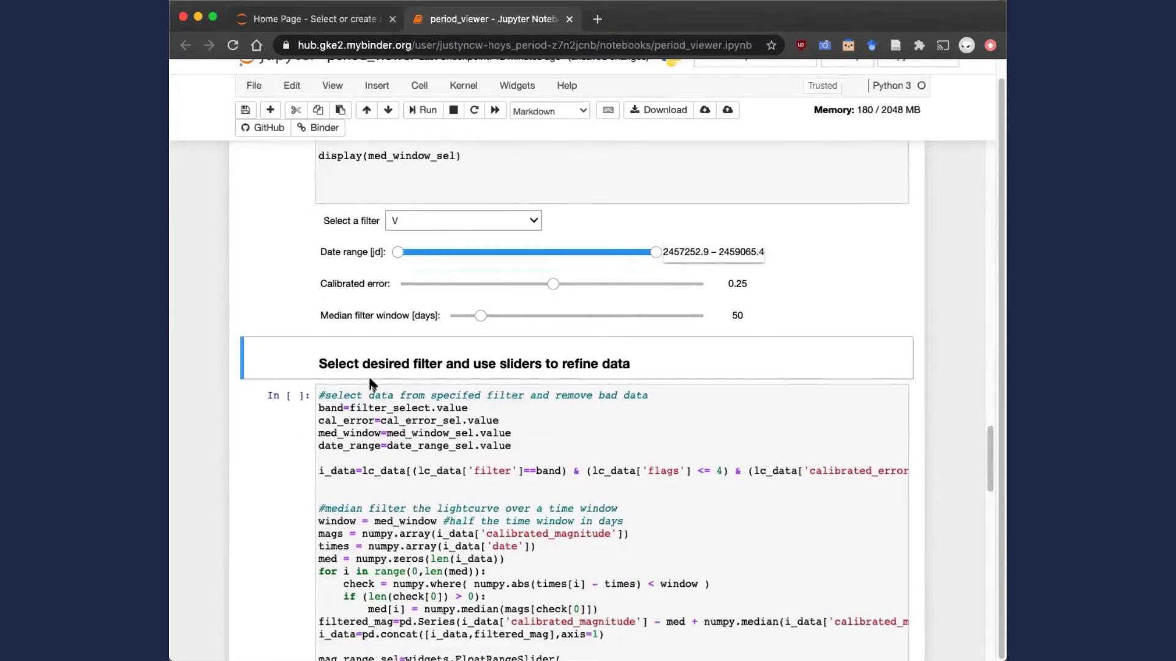
Scroll to the filtered V-band lightcurve plot of filtered_mag against date
scroll(down, 3)
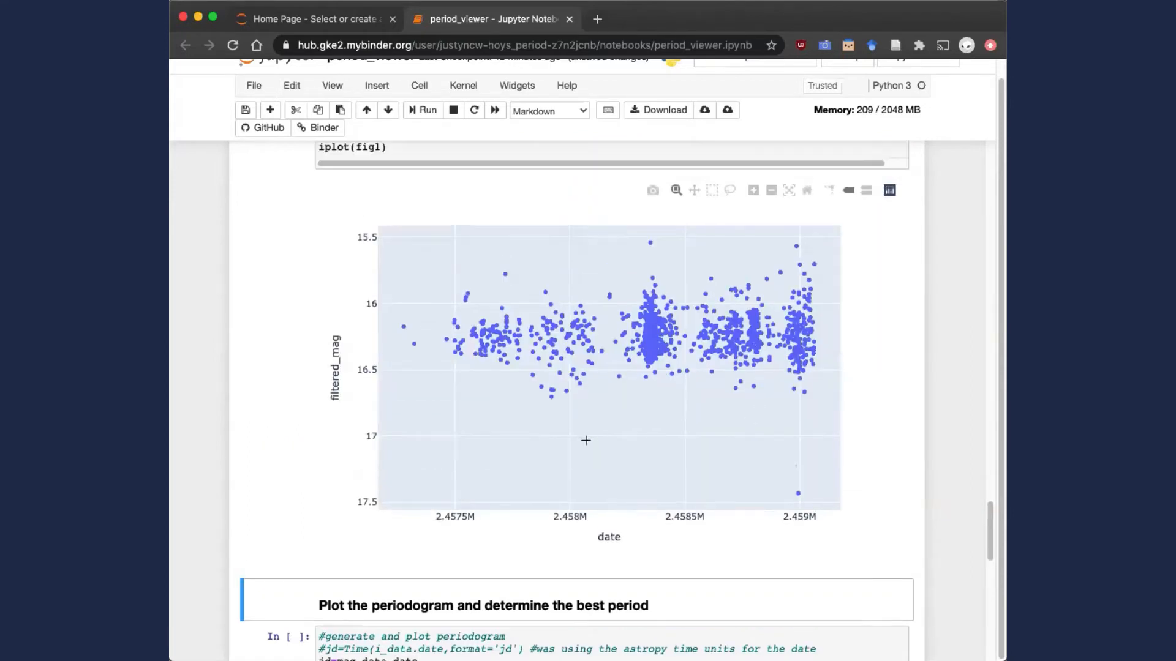
scroll(down, 3)
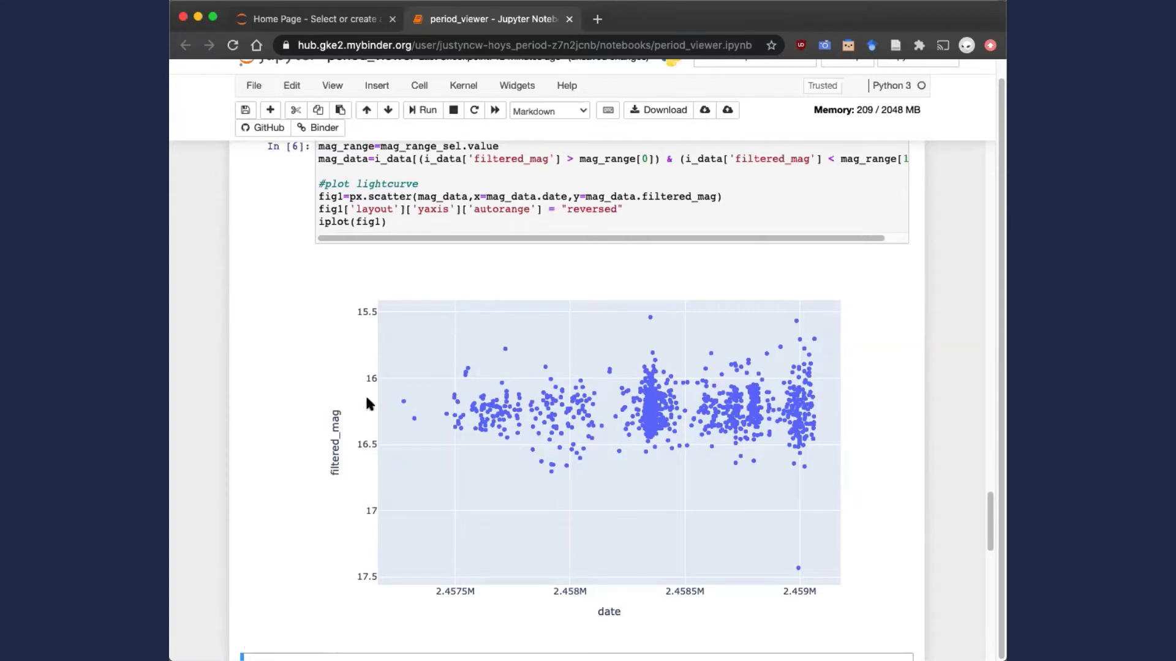
mouse_move(798, 563)
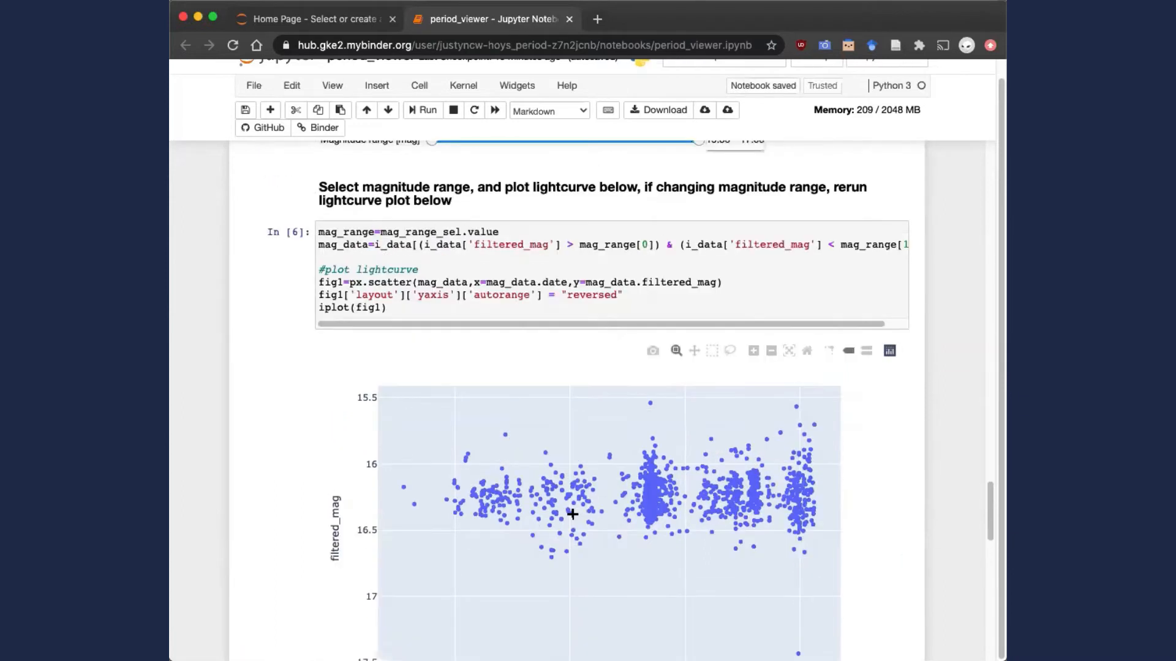
Lower the Magnitude range slider's upper limit to 17.04, giving 15.36–17.04
scroll(down, 3)
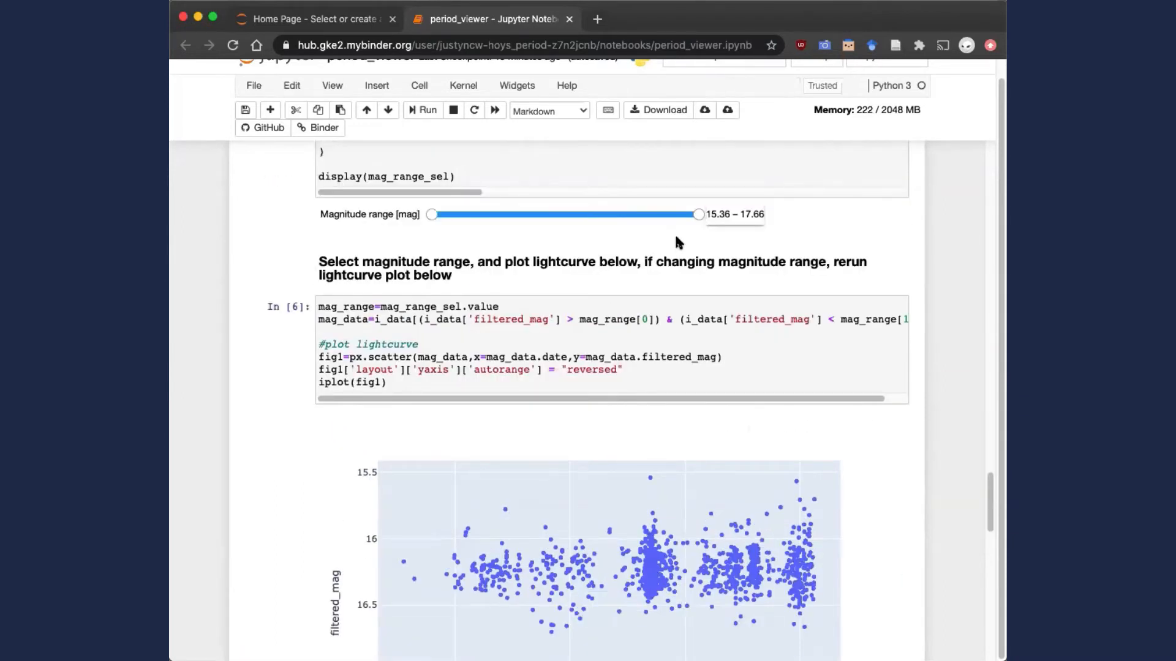
drag(698, 214, 683, 214)
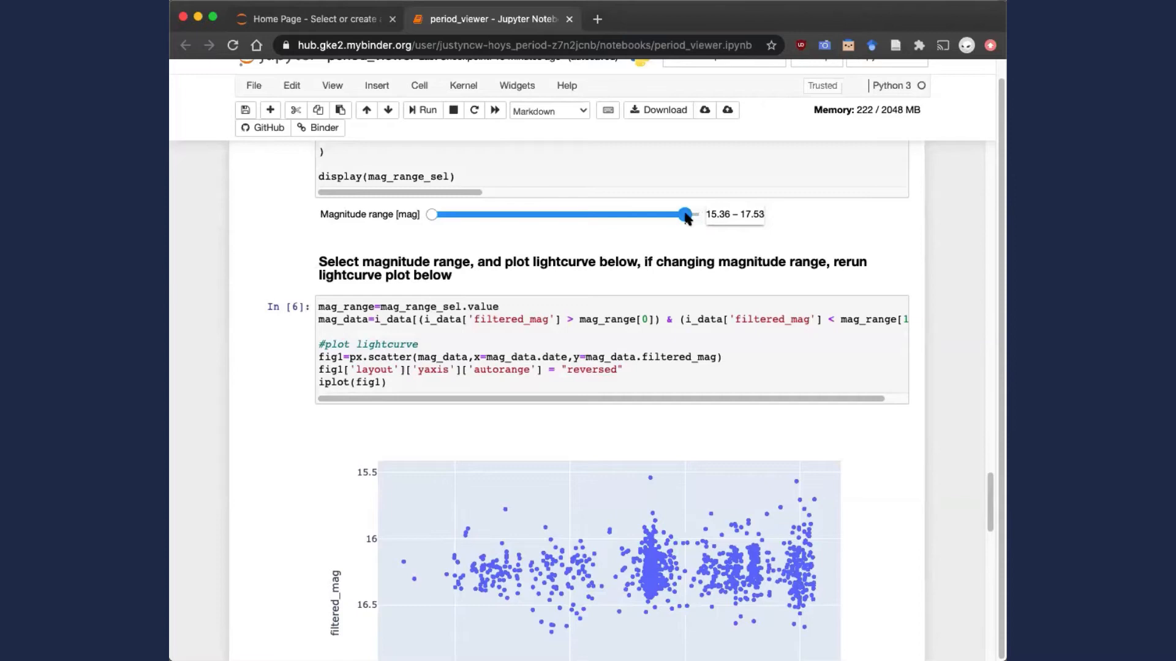
drag(683, 215, 636, 215)
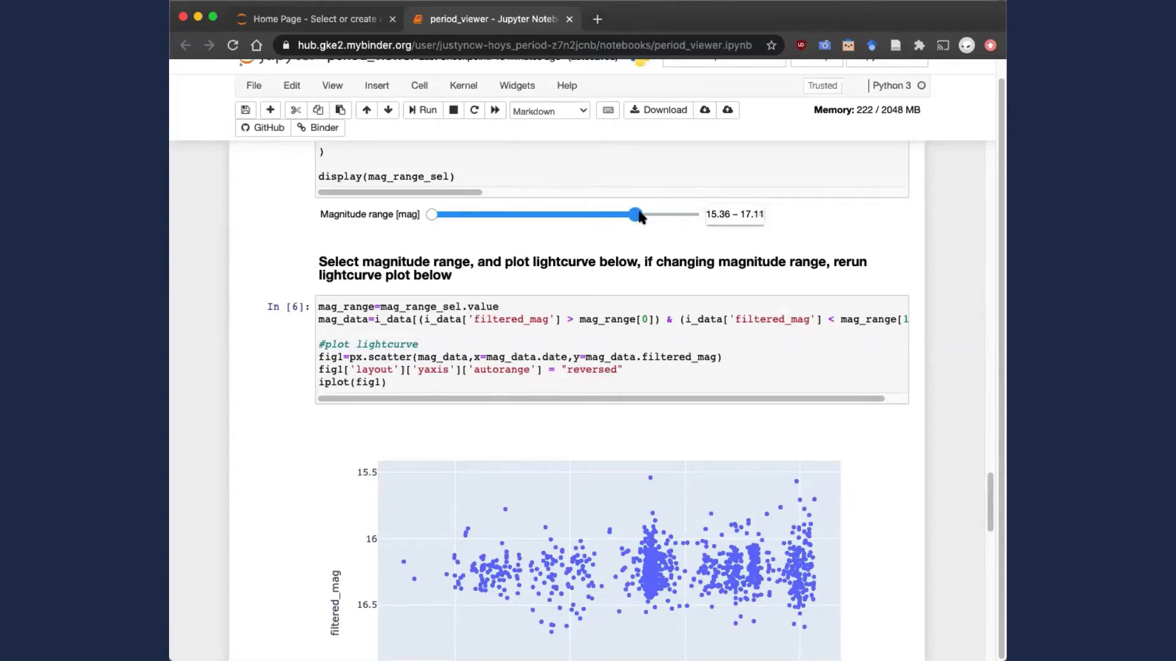
drag(636, 214, 627, 215)
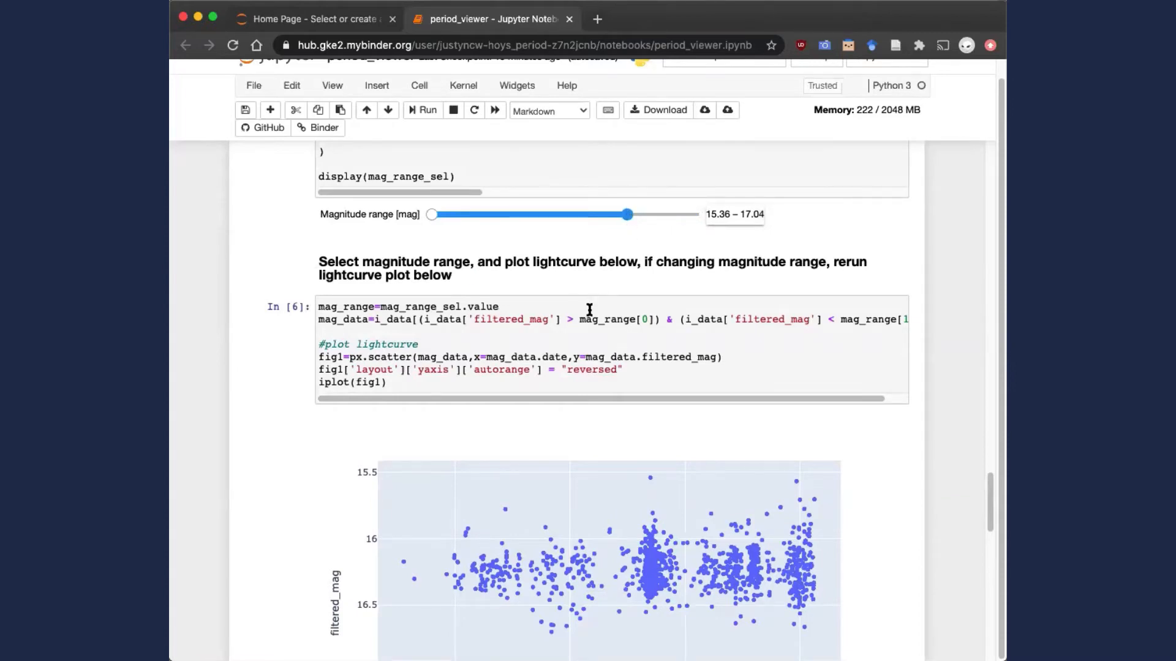
Move down past the replotted lightcurve to the periodogram cell
scroll(down, 3)
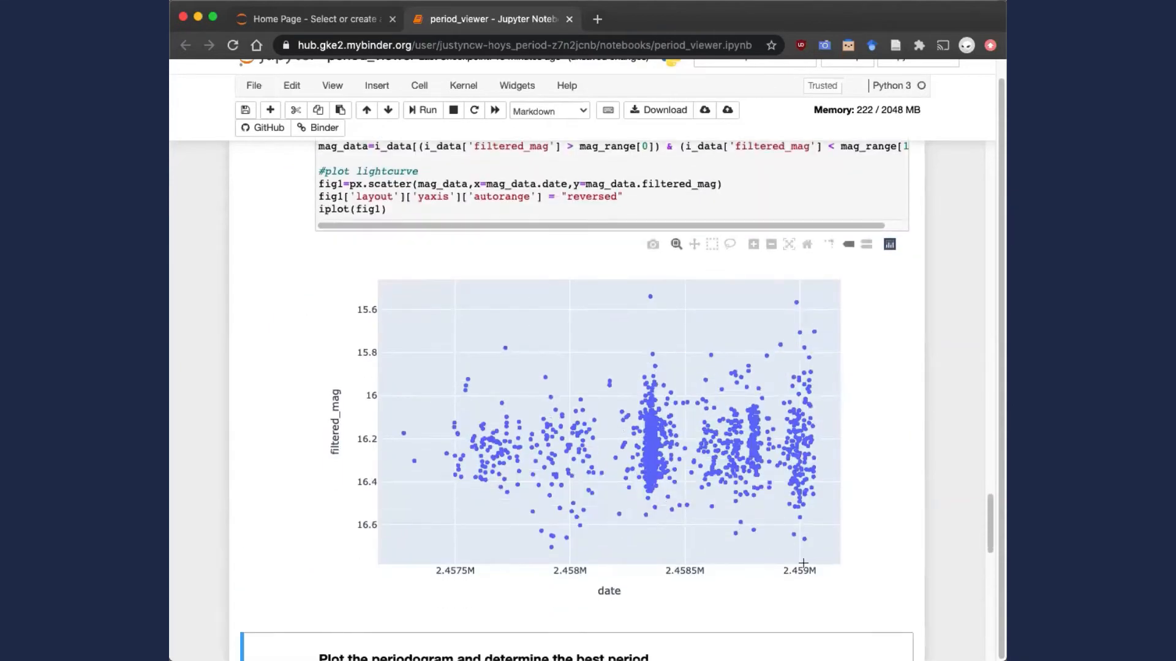
mouse_move(833, 587)
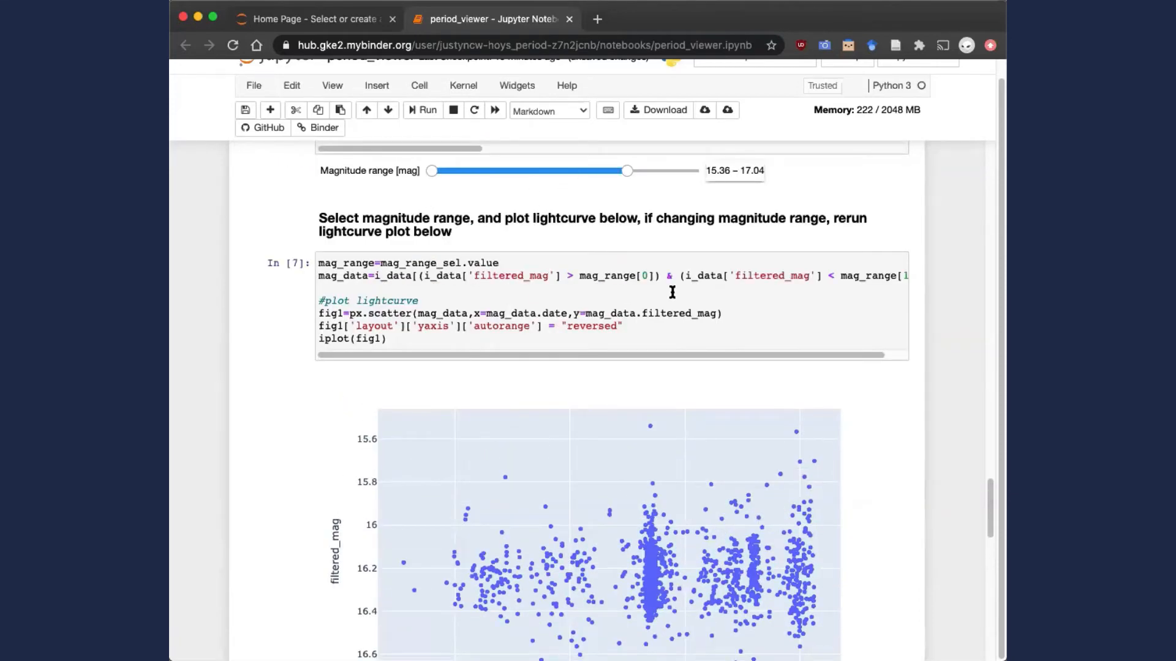
scroll(down, 3)
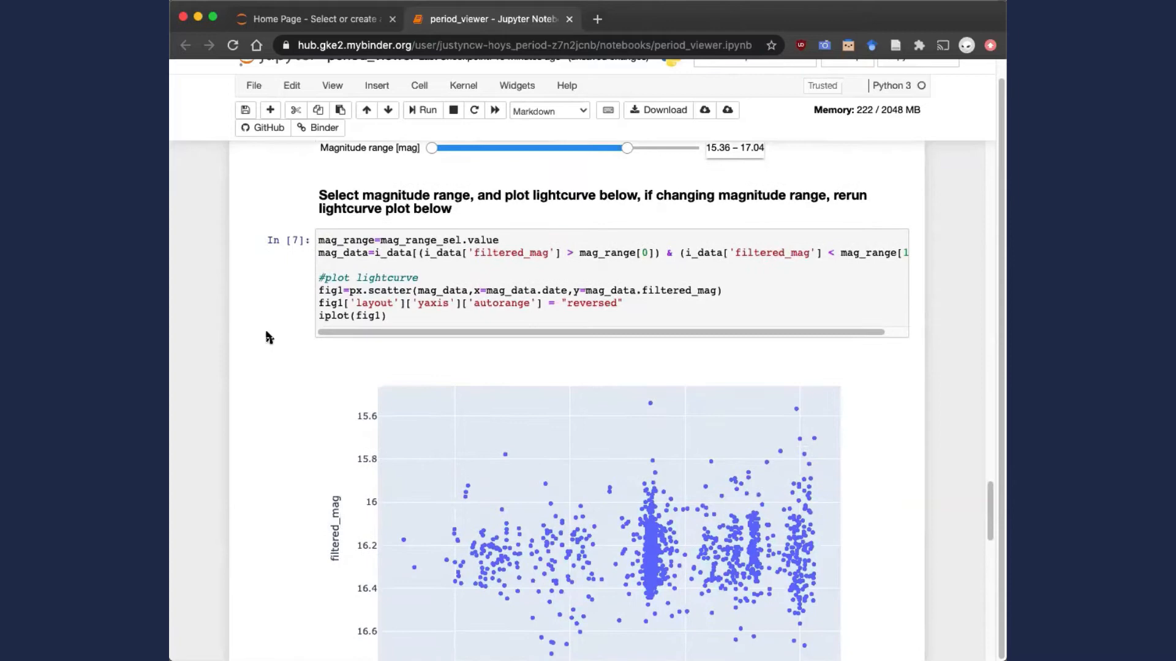
scroll(down, 3)
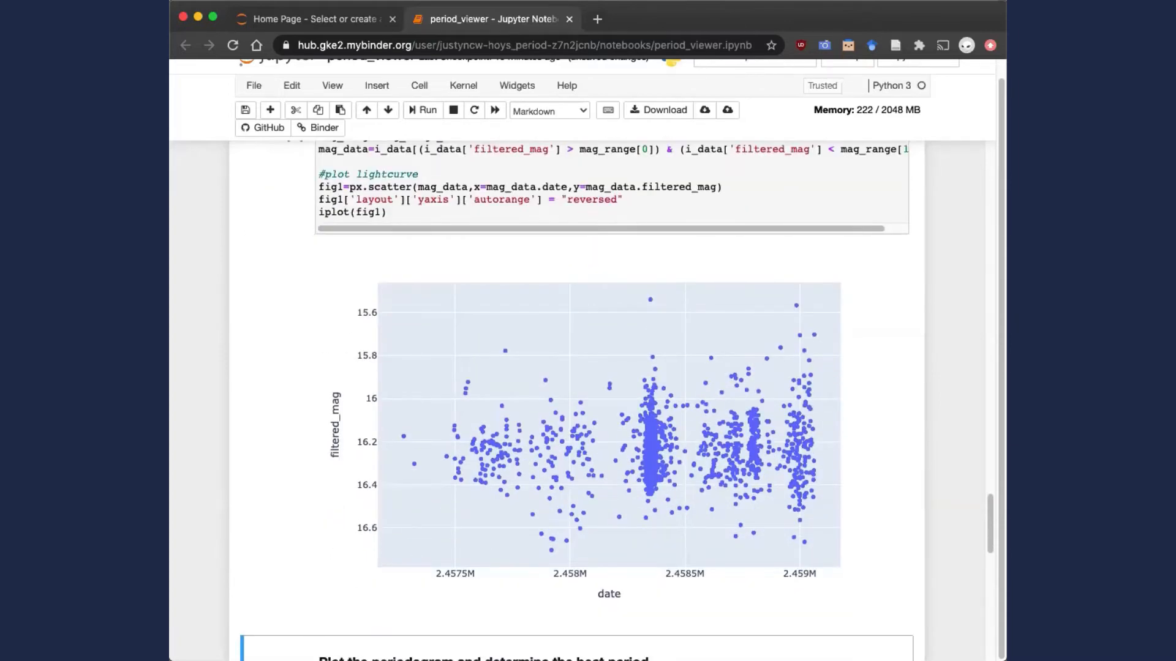
scroll(down, 3)
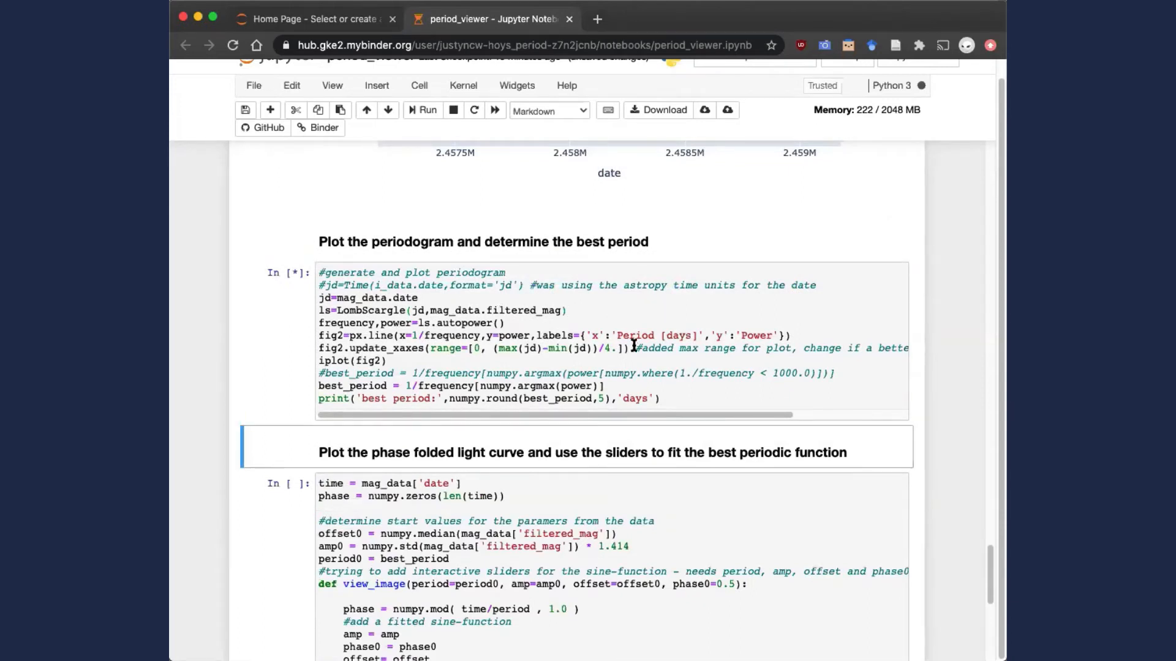
Run the periodogram cell and review the power-vs-period plot with best period 7.36307 days
click(423, 109)
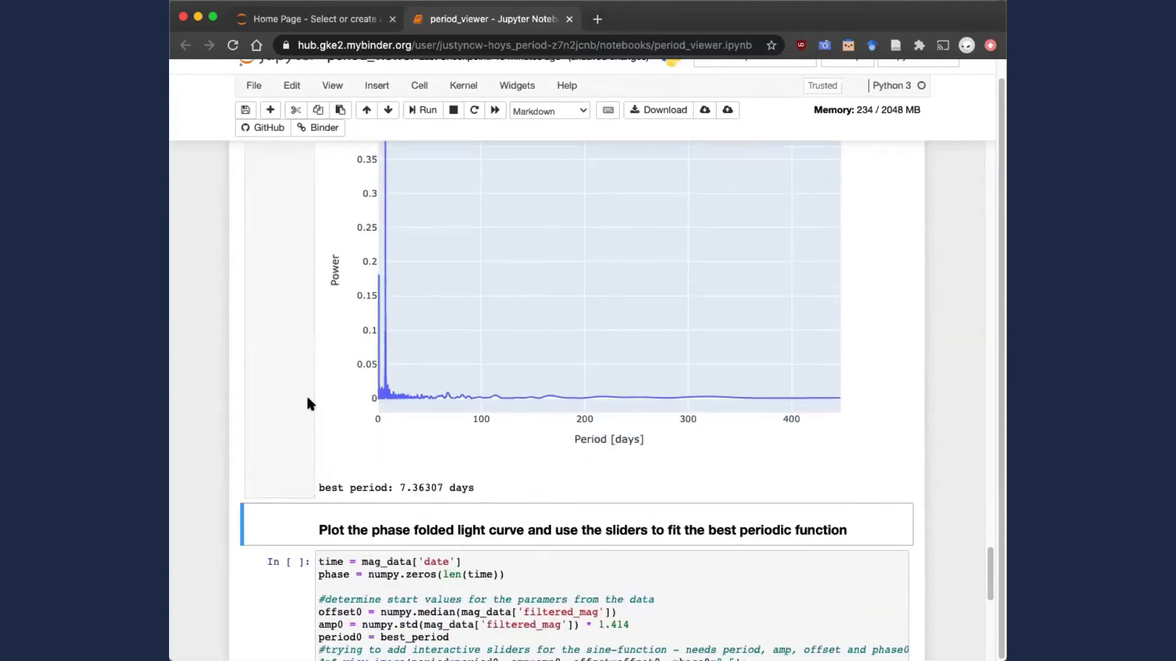
scroll(down, 3)
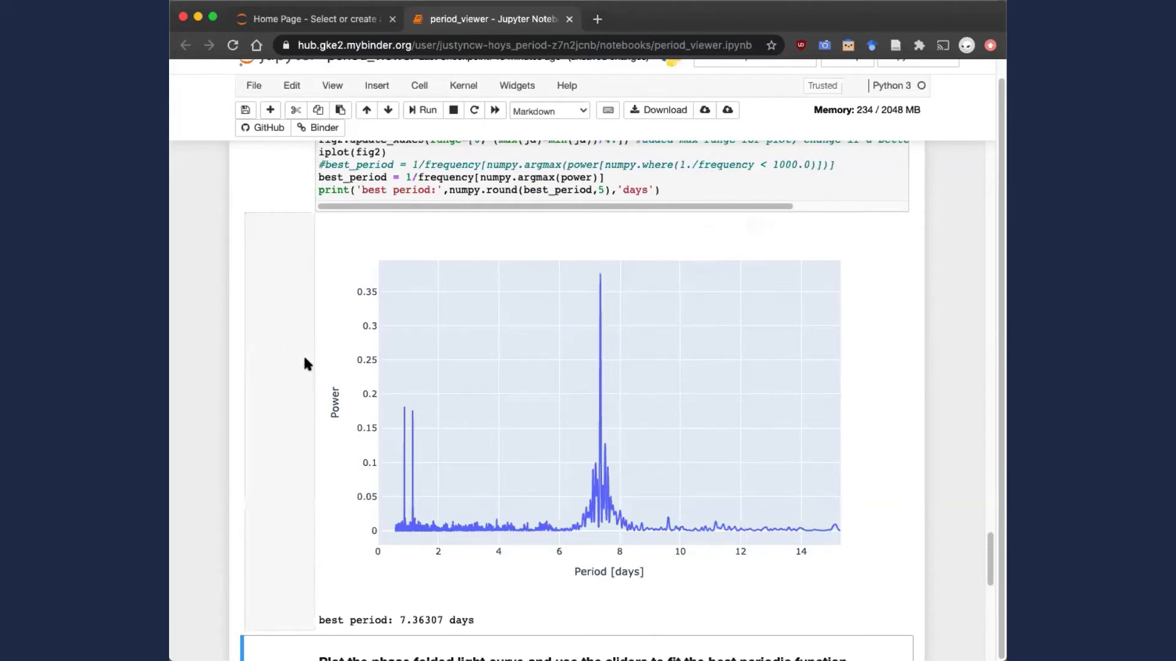
scroll(down, 3)
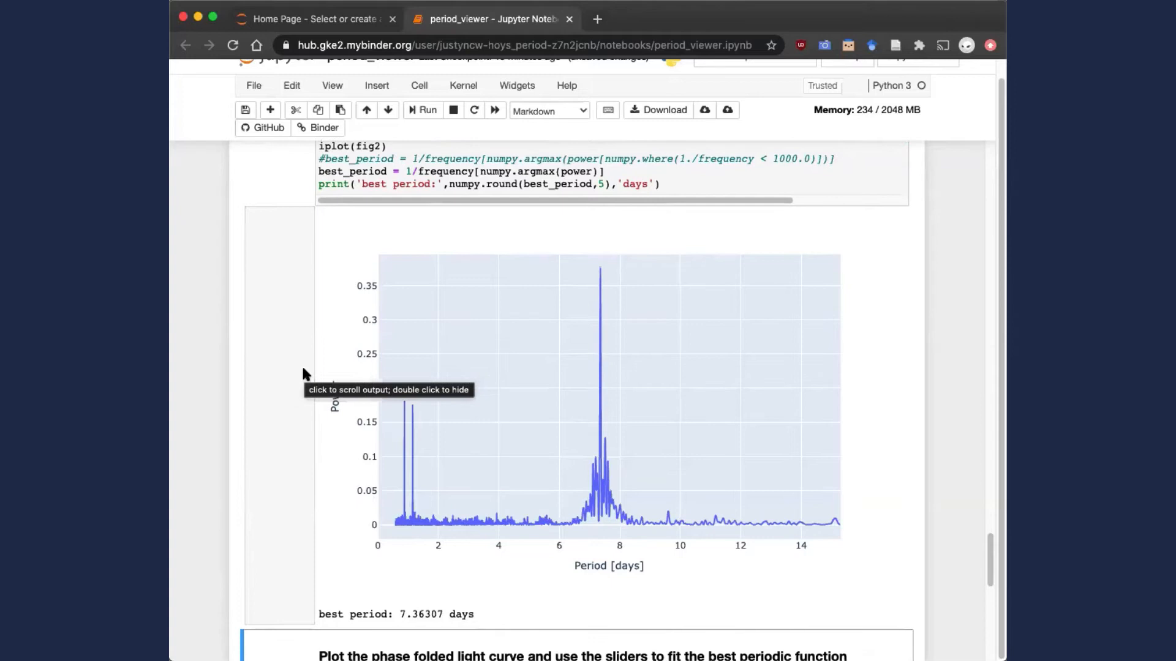
scroll(down, 3)
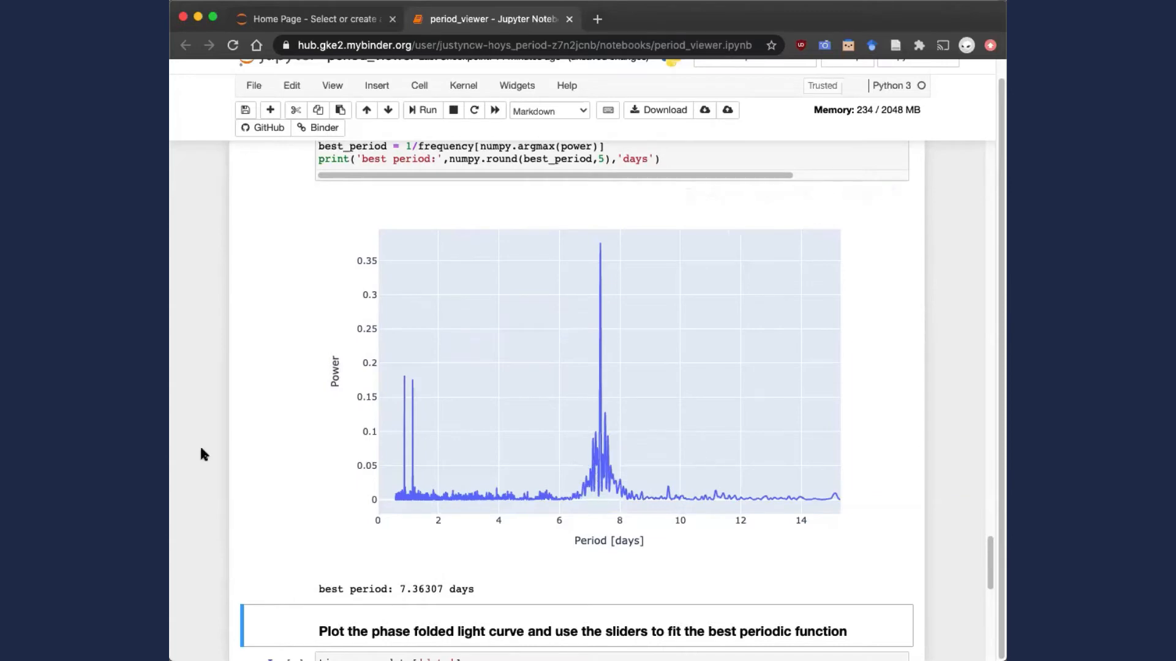
scroll(down, 3)
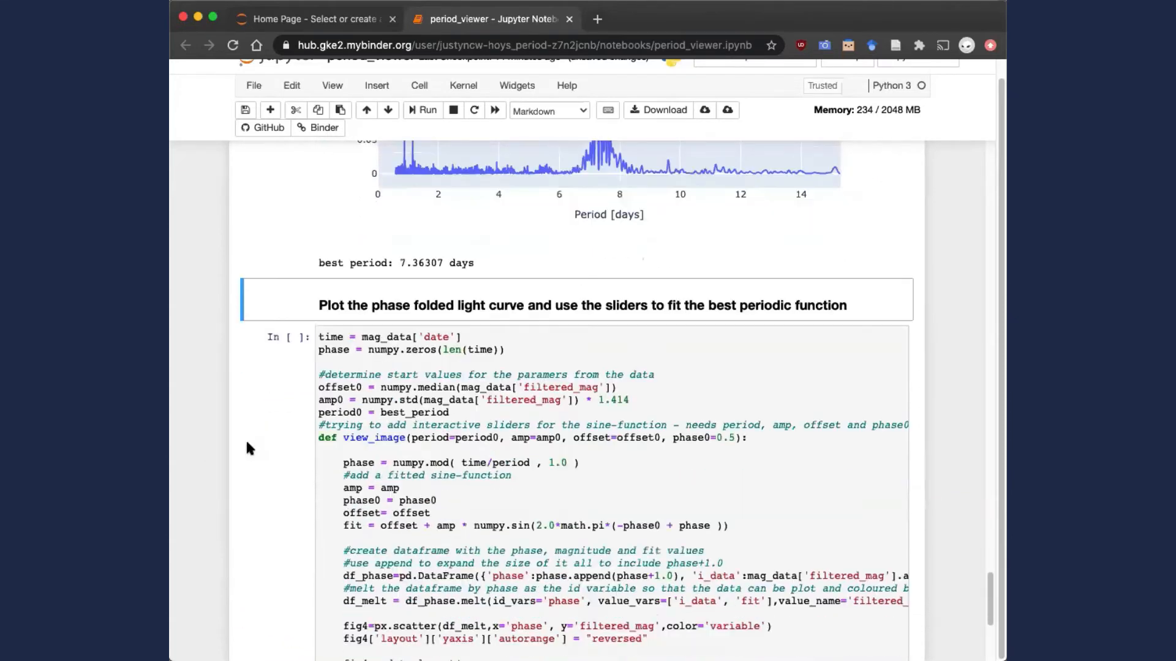
Run the phase-folded light curve cell, showing the 7.36307-day fold with red sine fit and sliders
scroll(down, 3)
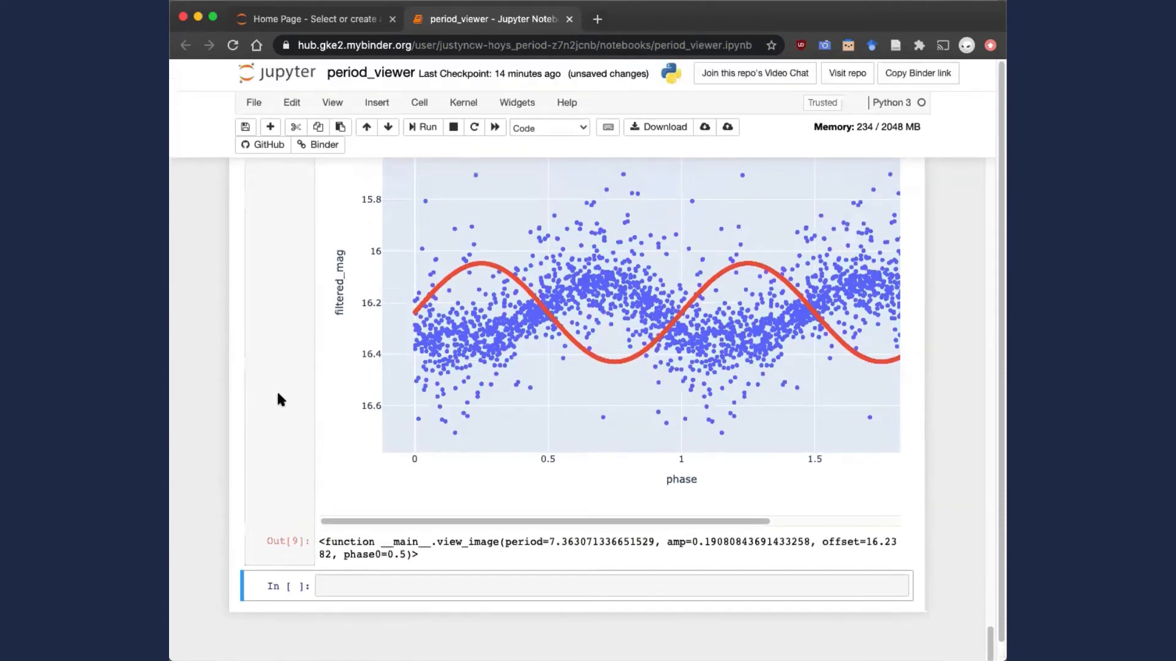
scroll(down, 3)
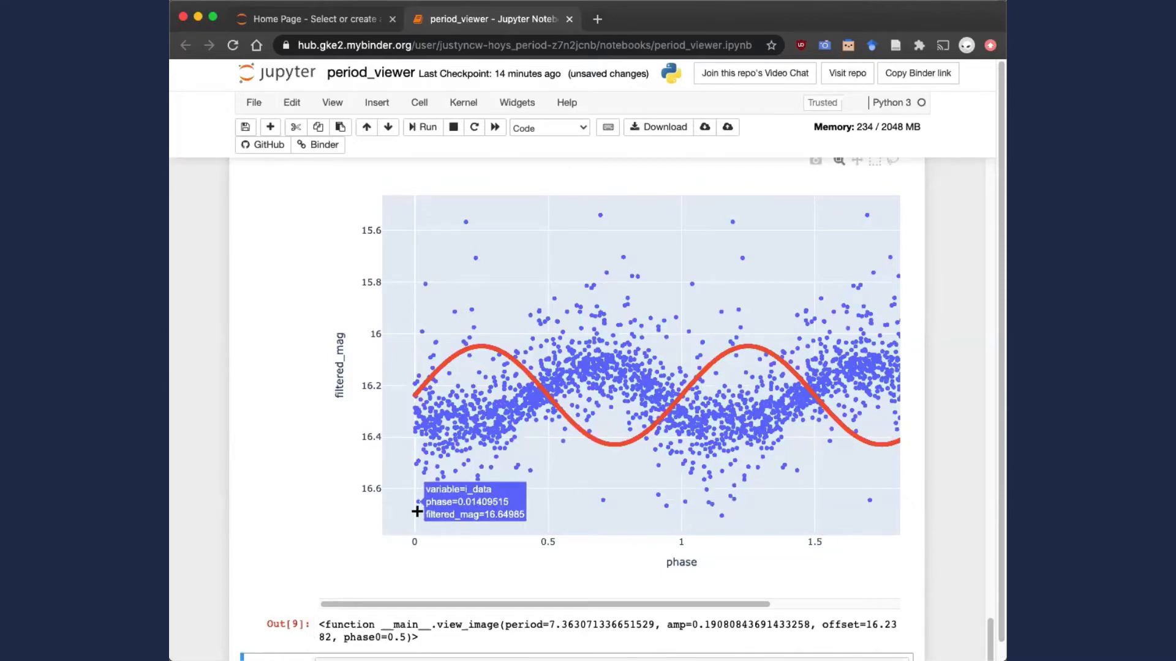
mouse_move(438, 586)
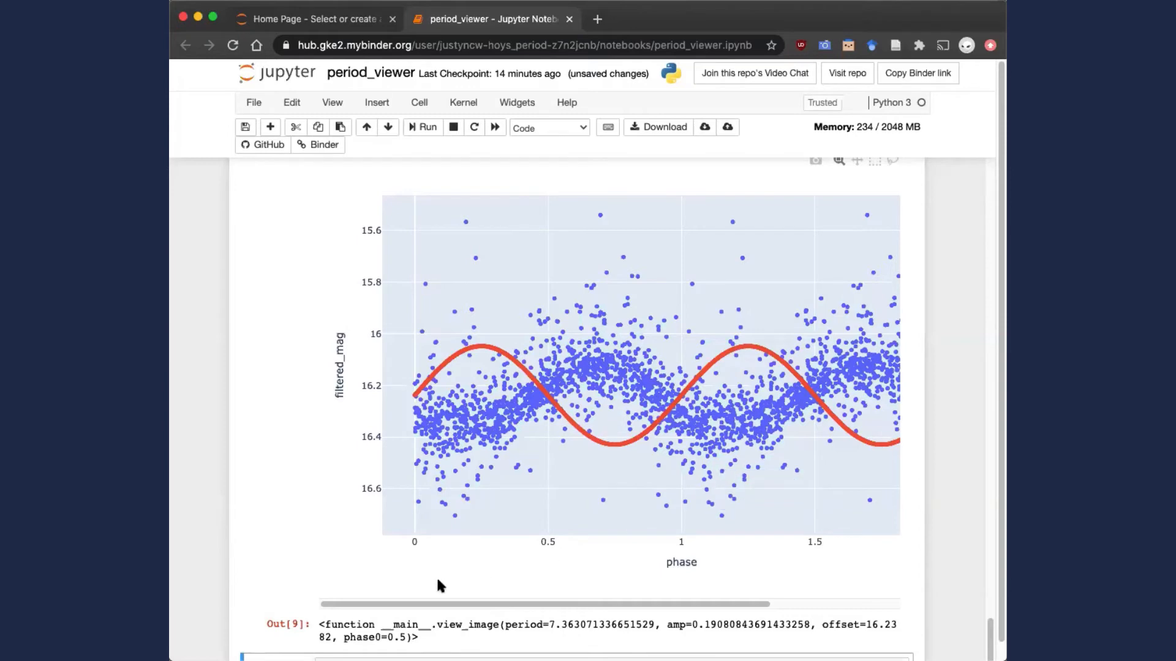
scroll(down, 3)
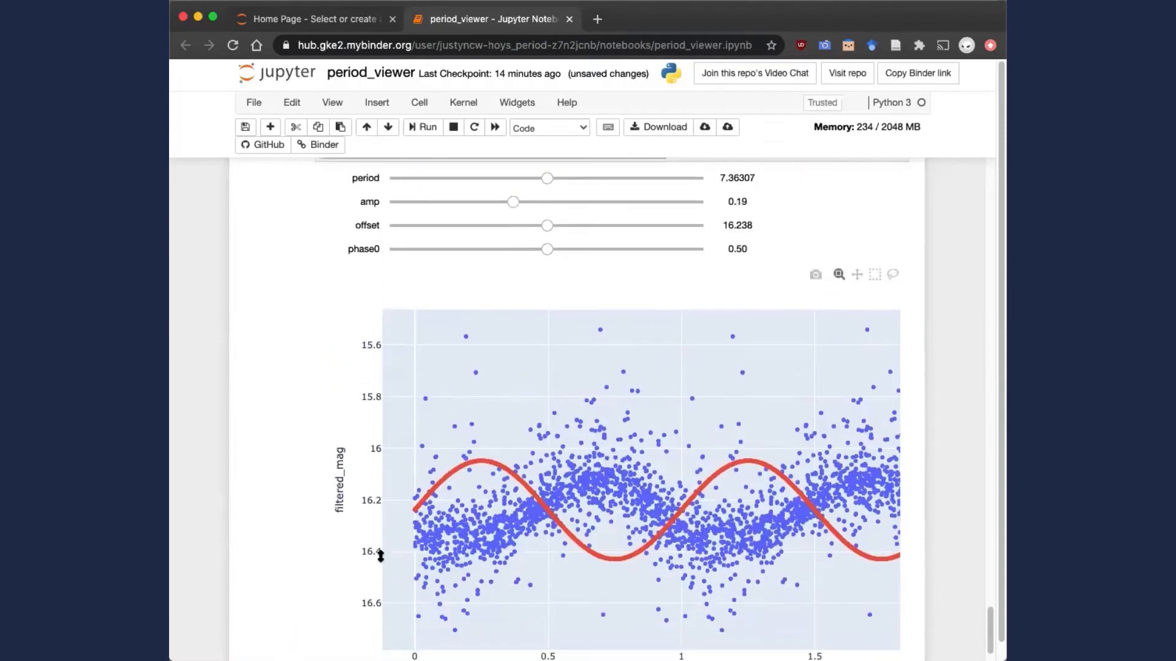
click(546, 249)
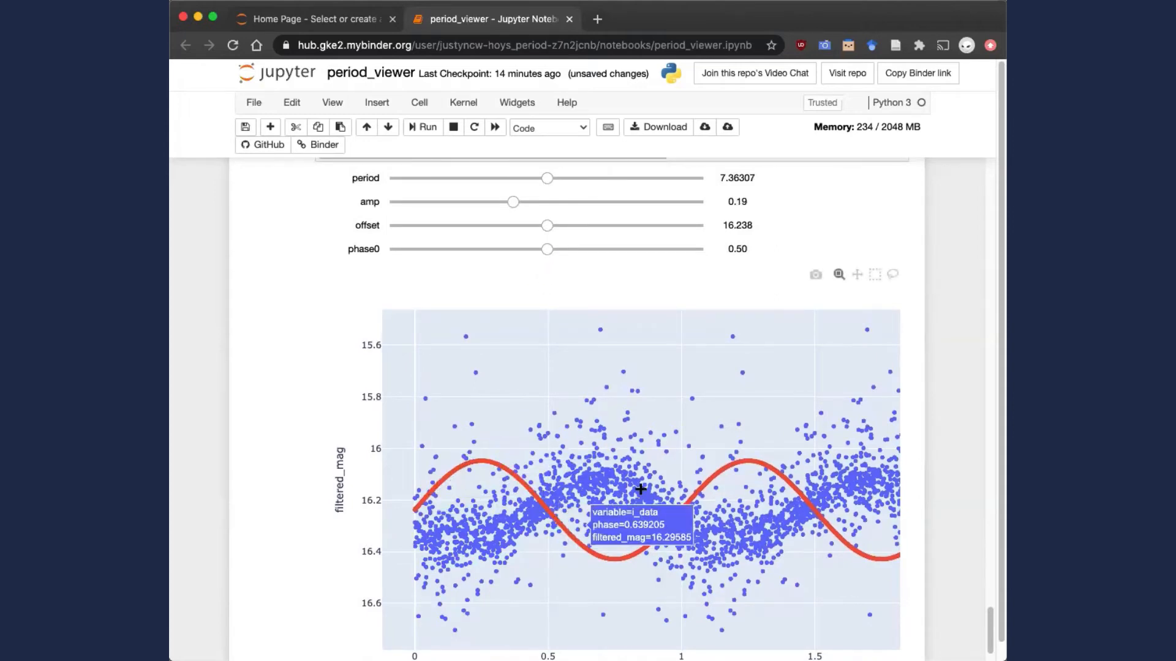
Raise the sine fit's phase0 slider stepwise from 0.63 to 0.86
drag(546, 248, 587, 249)
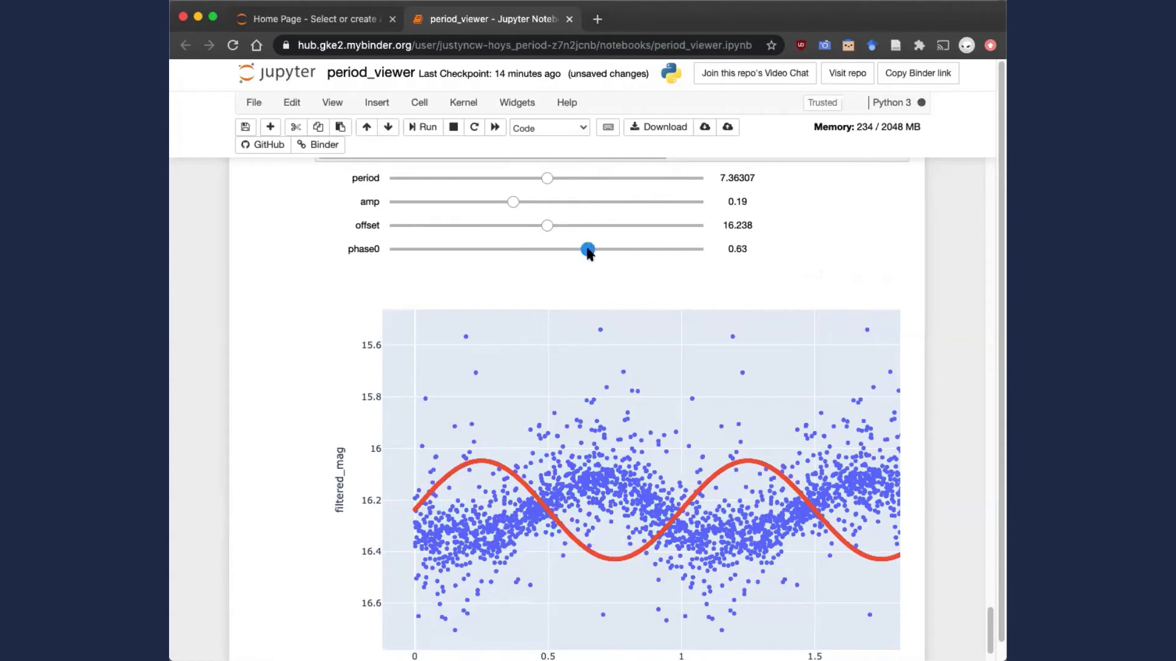
drag(586, 249, 622, 249)
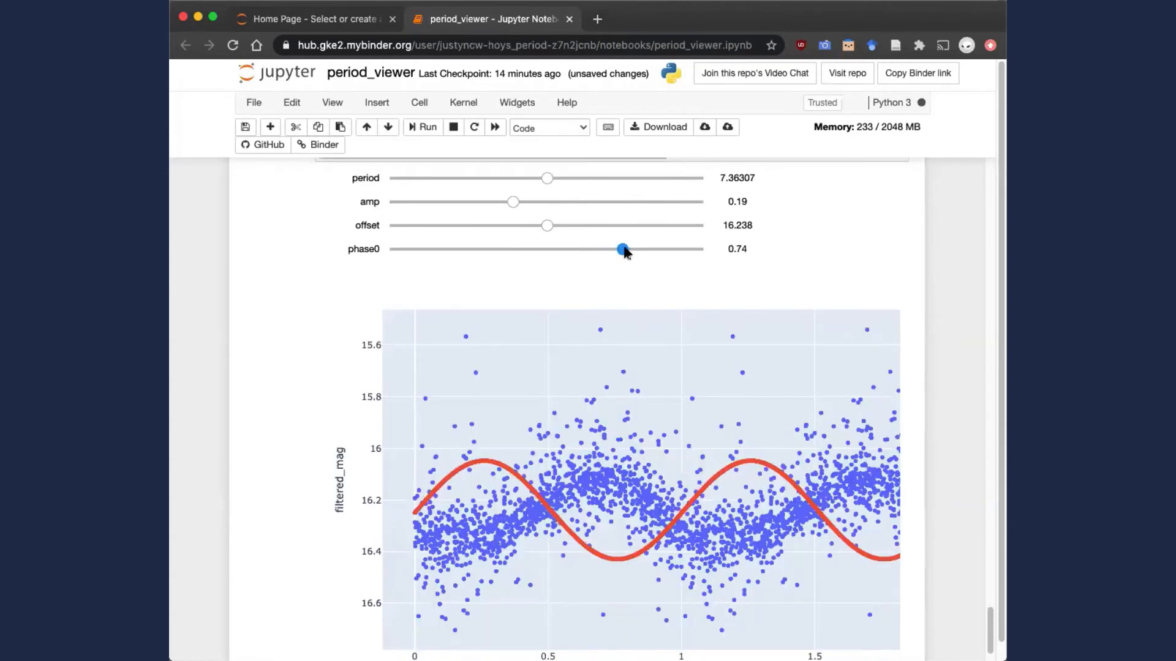
drag(623, 249, 621, 248)
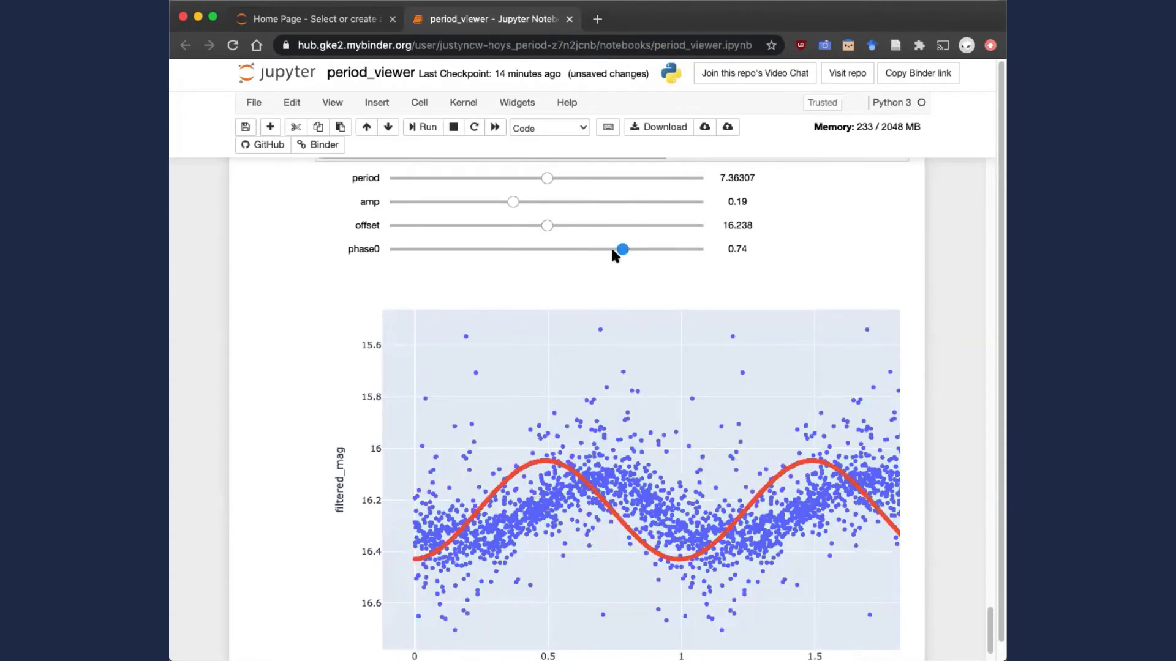
drag(621, 248, 639, 248)
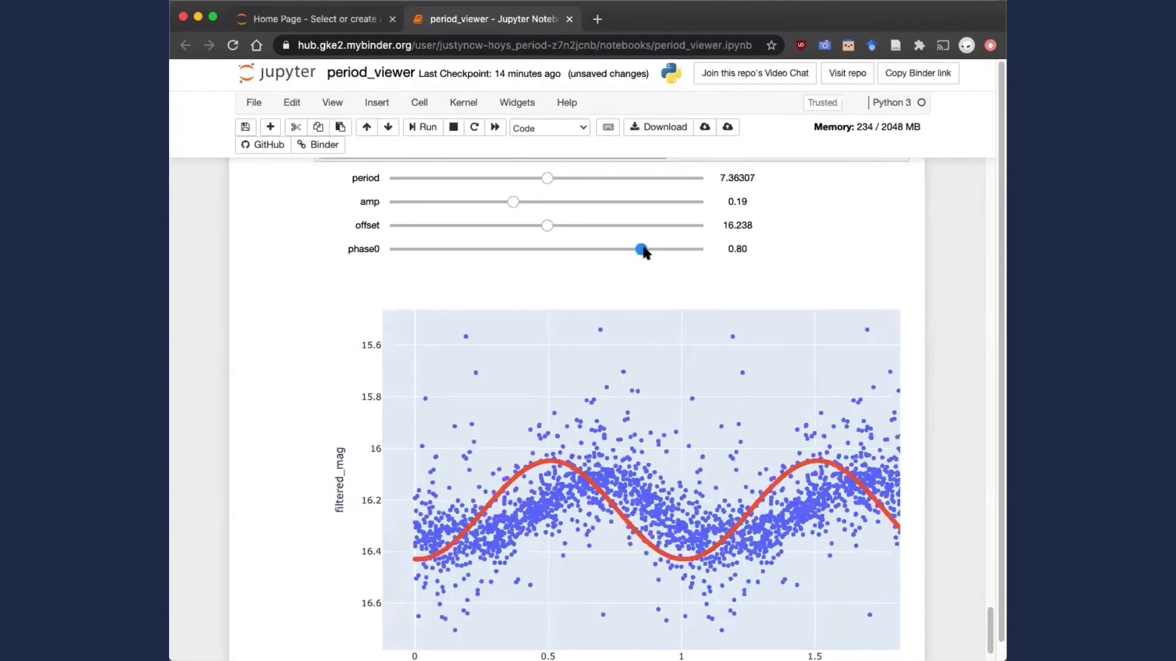
drag(638, 249, 659, 248)
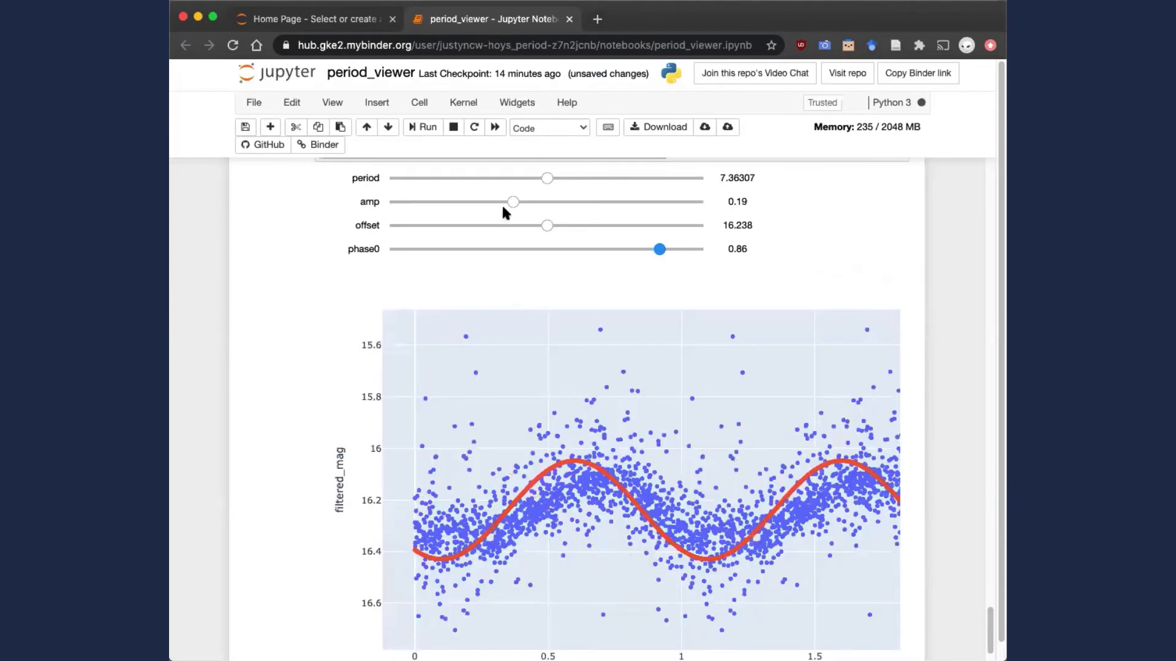
Lower the amplitude to 0.17 and settle phase0 at 0.91 so the sine curve overlays the data
drag(512, 202, 501, 202)
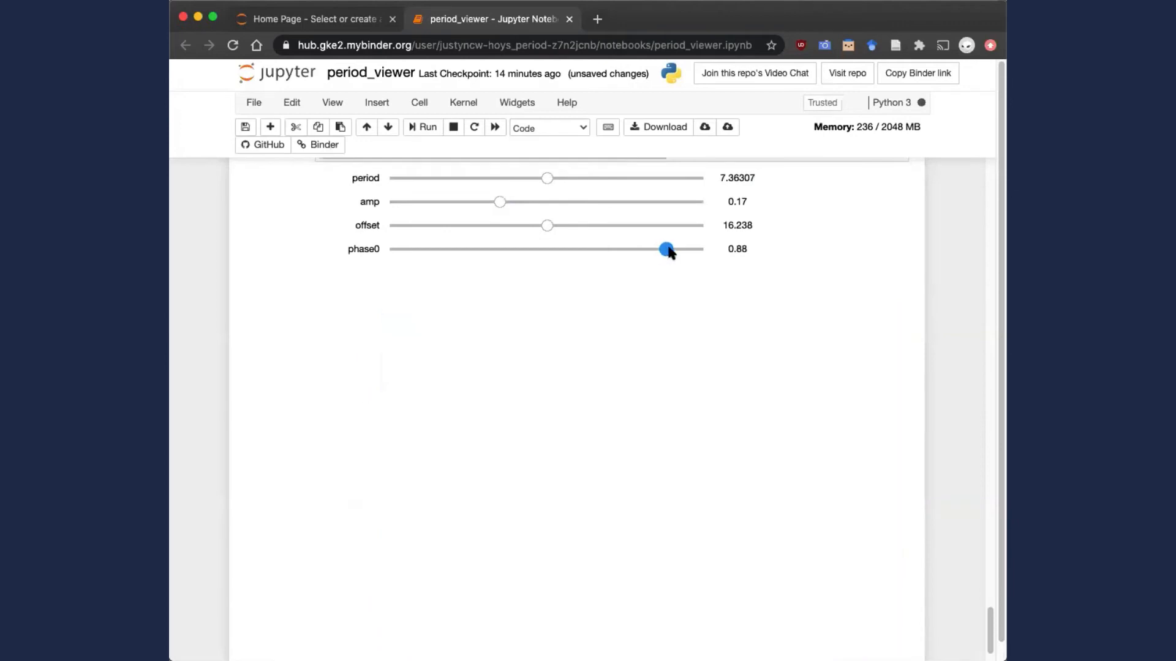
drag(666, 248, 668, 248)
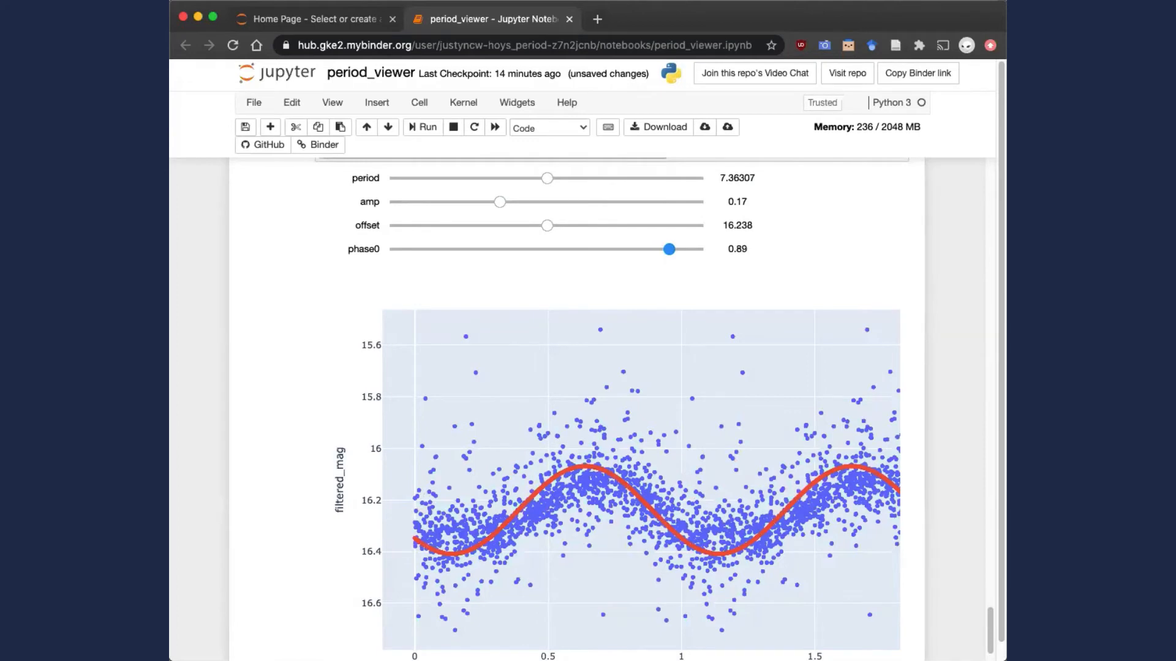
drag(669, 249, 672, 248)
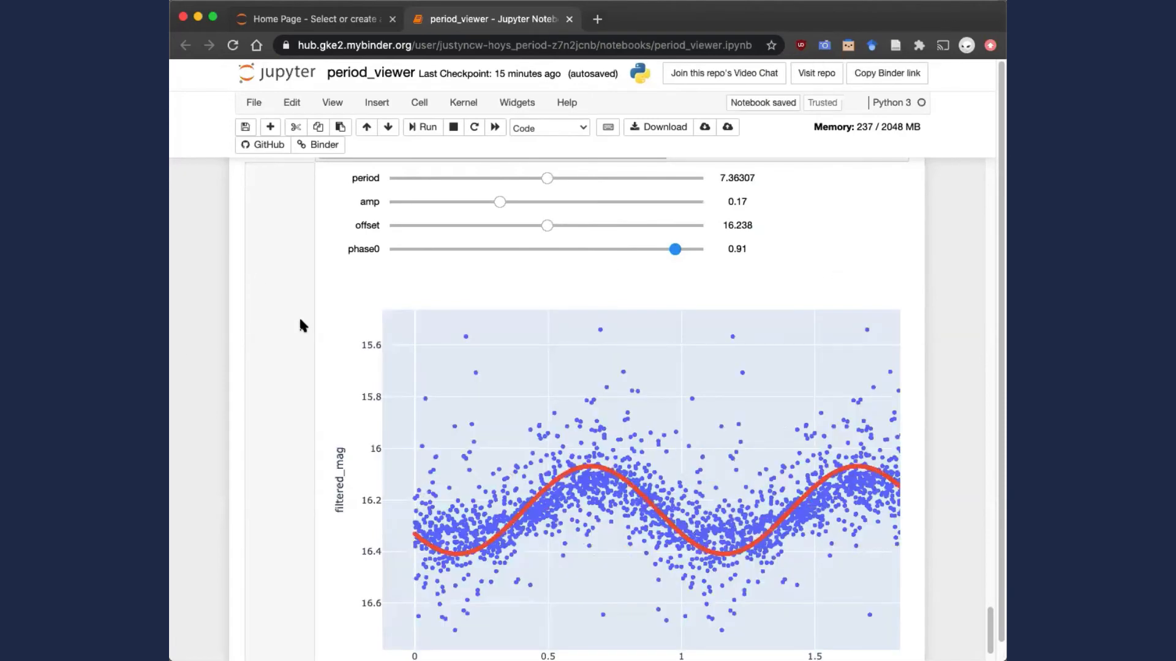
mouse_move(405, 593)
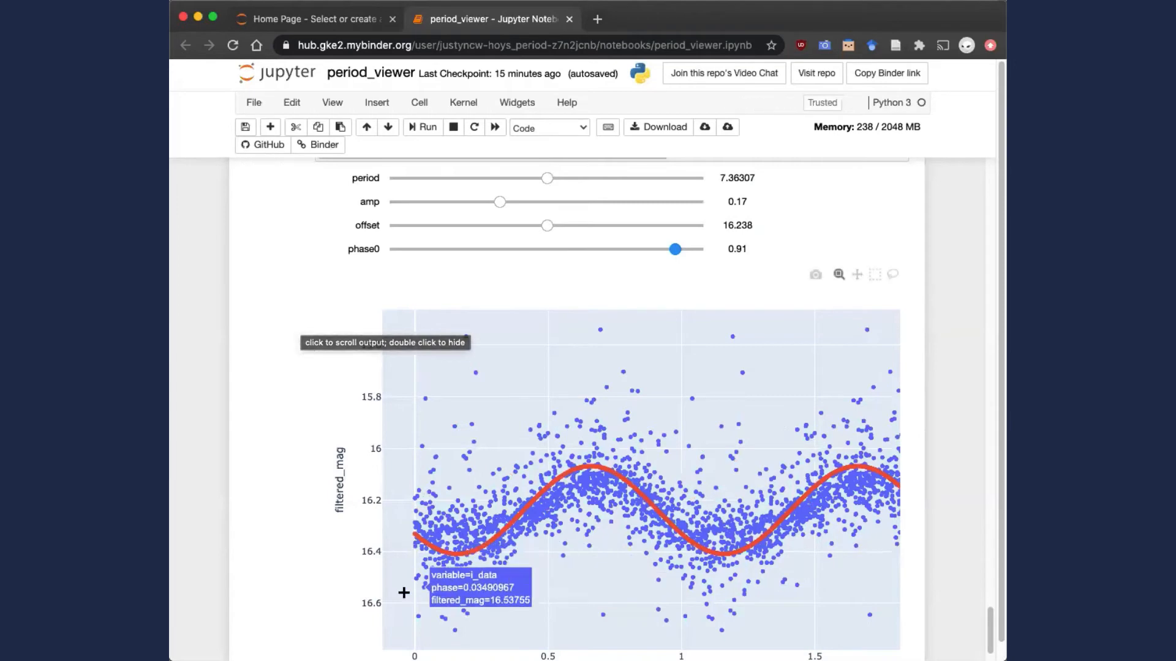
mouse_move(293, 448)
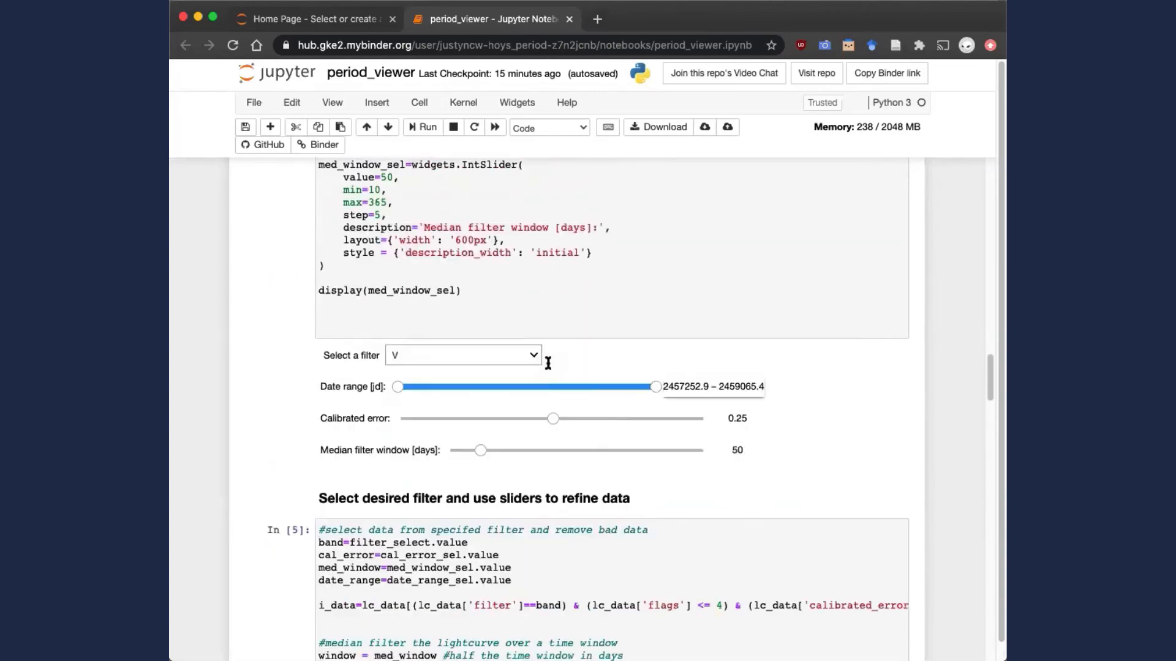
Review the 'Select a filter' band options, then return to the lightcurve plot against date
click(461, 355)
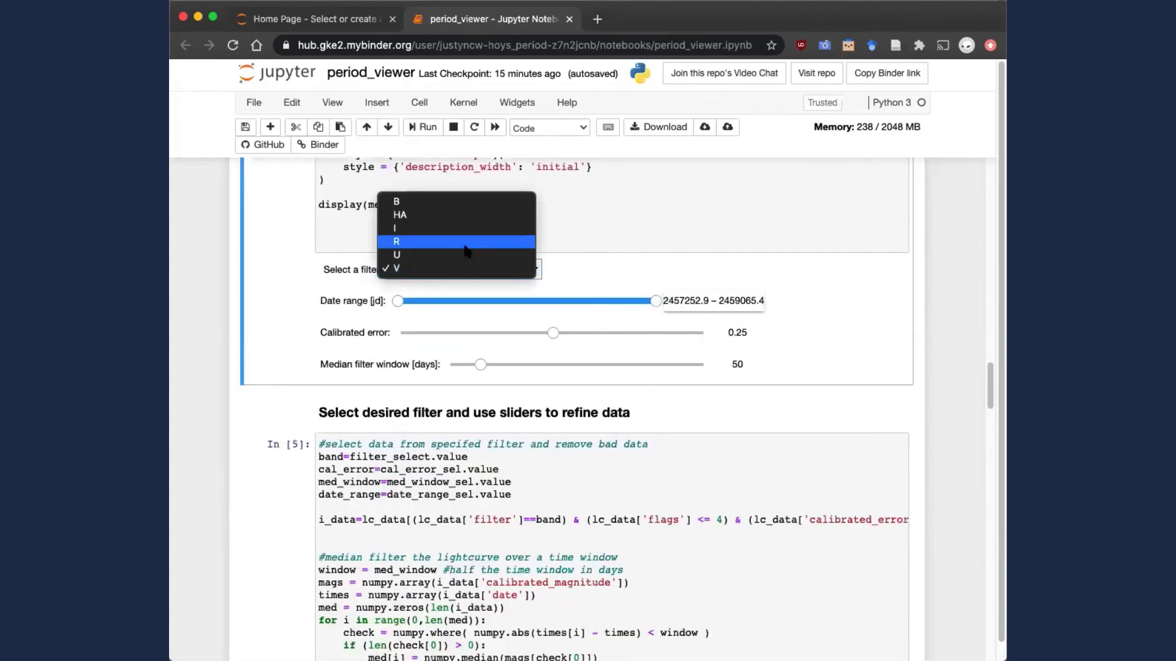
click(396, 229)
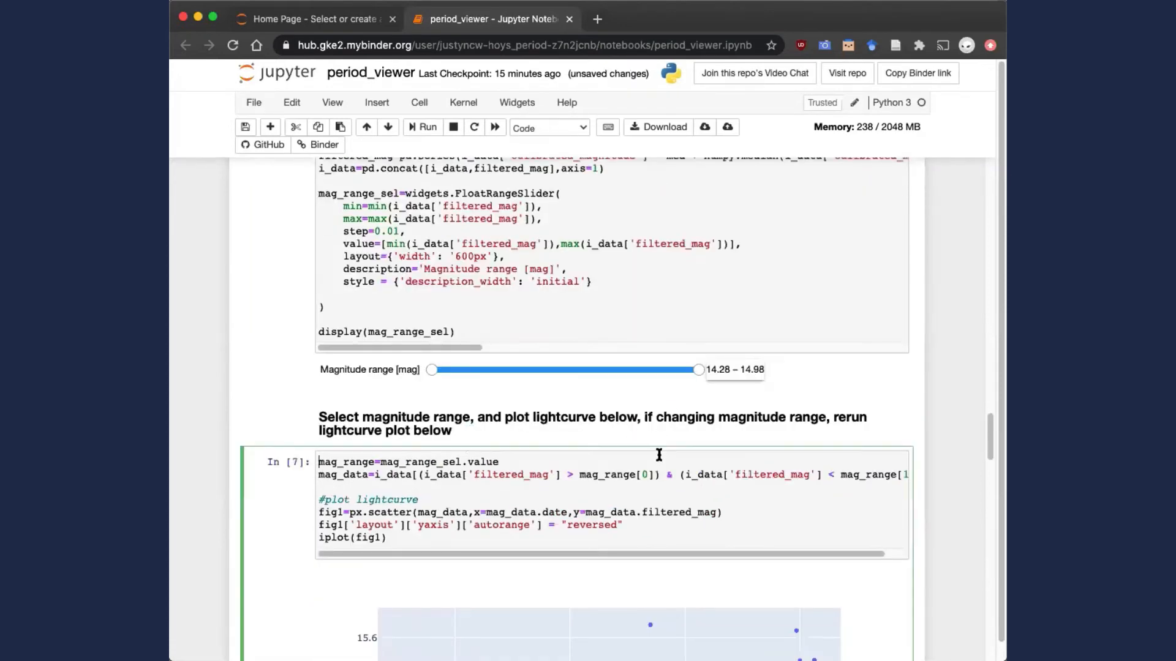
scroll(down, 3)
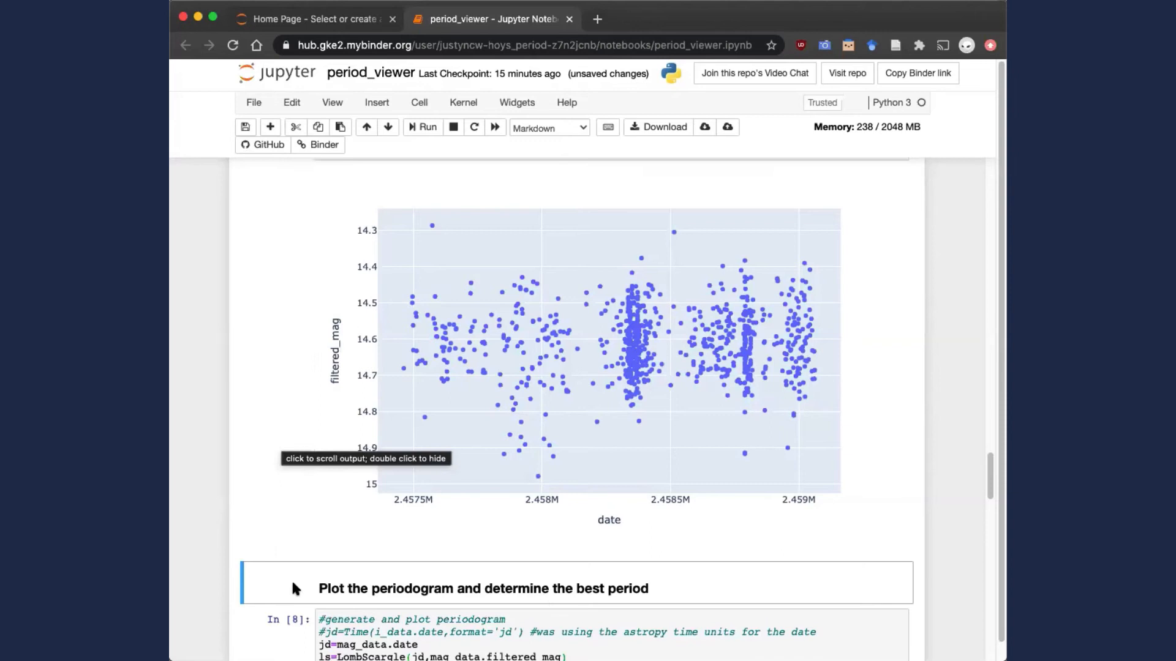
mouse_move(221, 403)
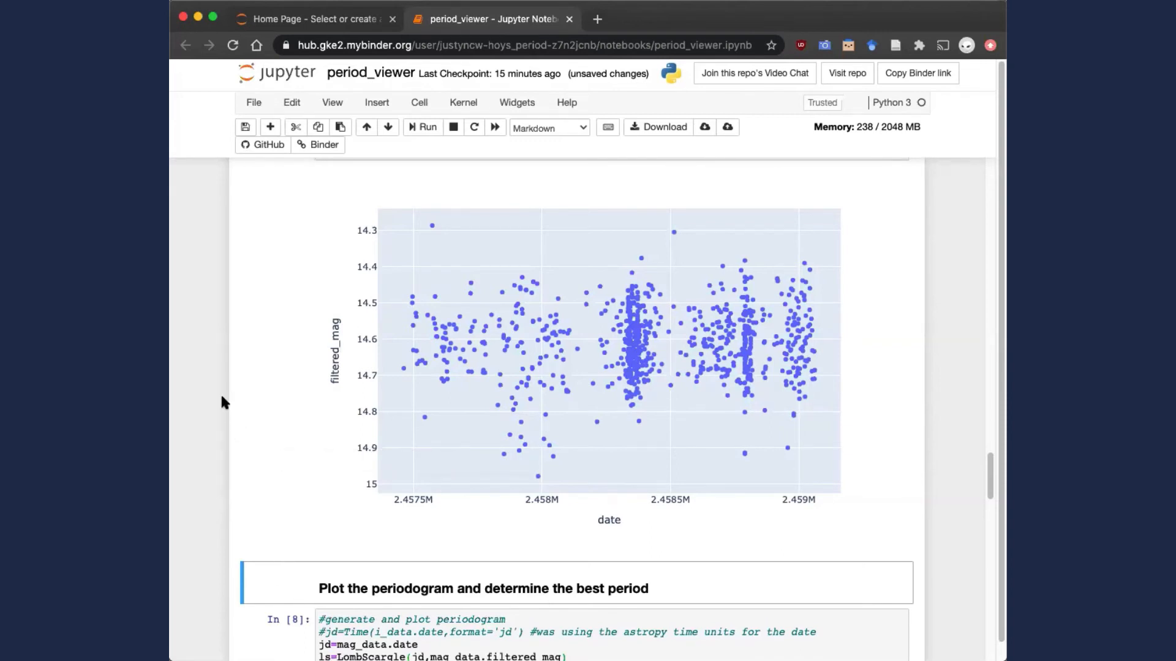
mouse_move(228, 413)
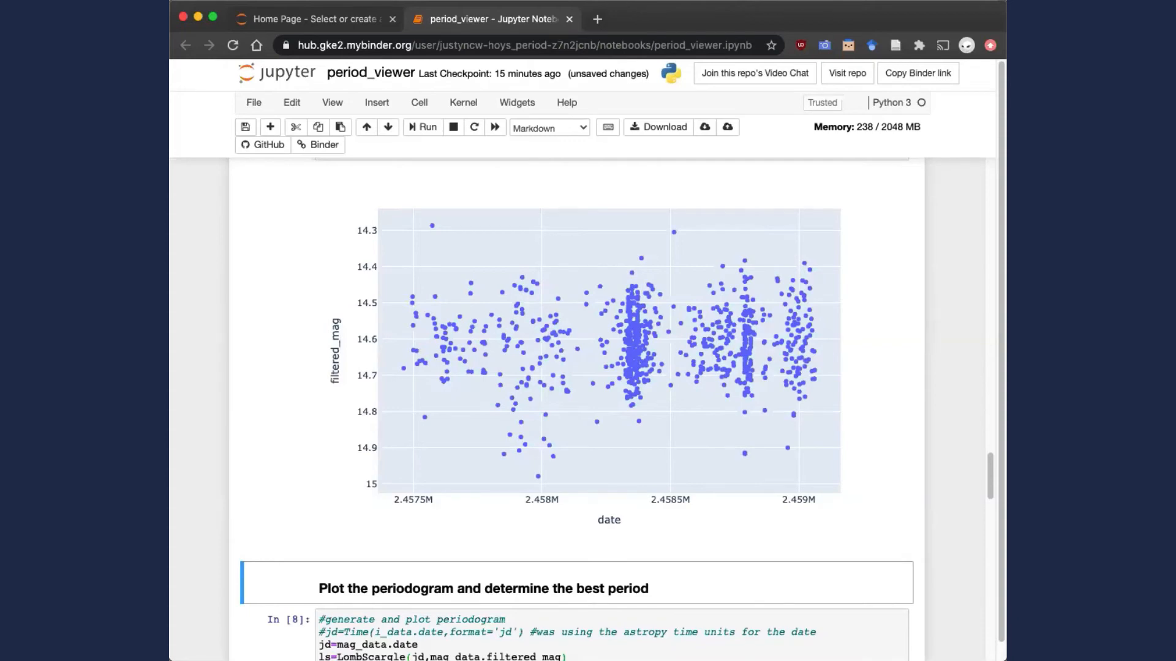
Scroll past the periodogram output and cell 9 code to the phase-folded plot with sliders
scroll(down, 3)
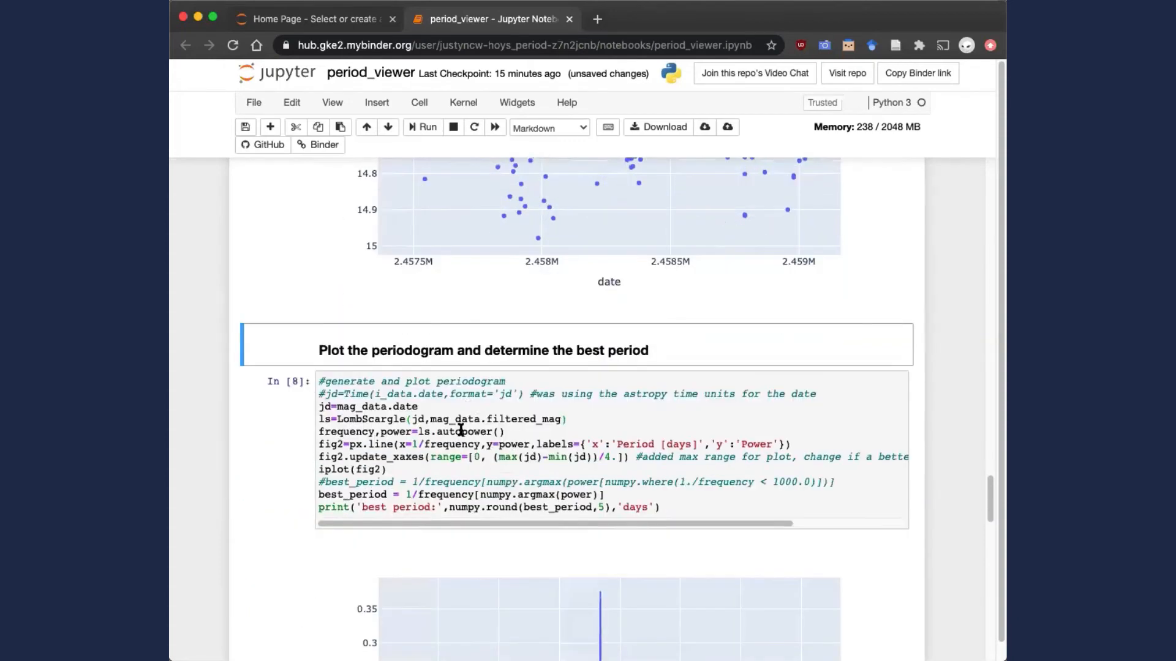
mouse_move(296, 480)
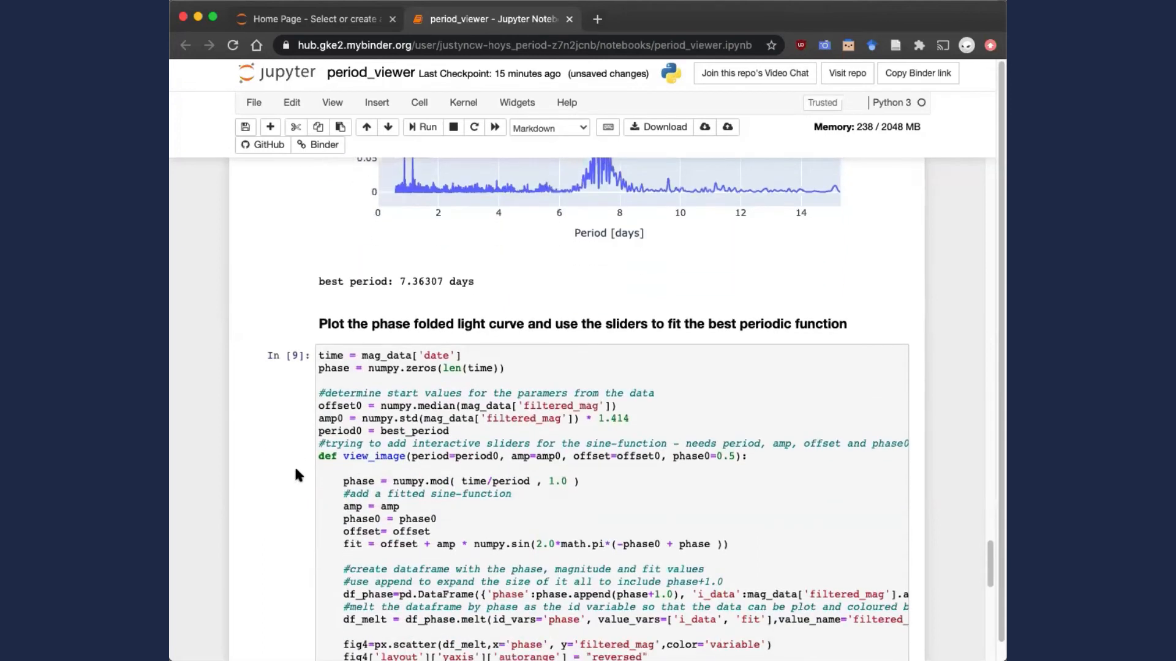
scroll(down, 3)
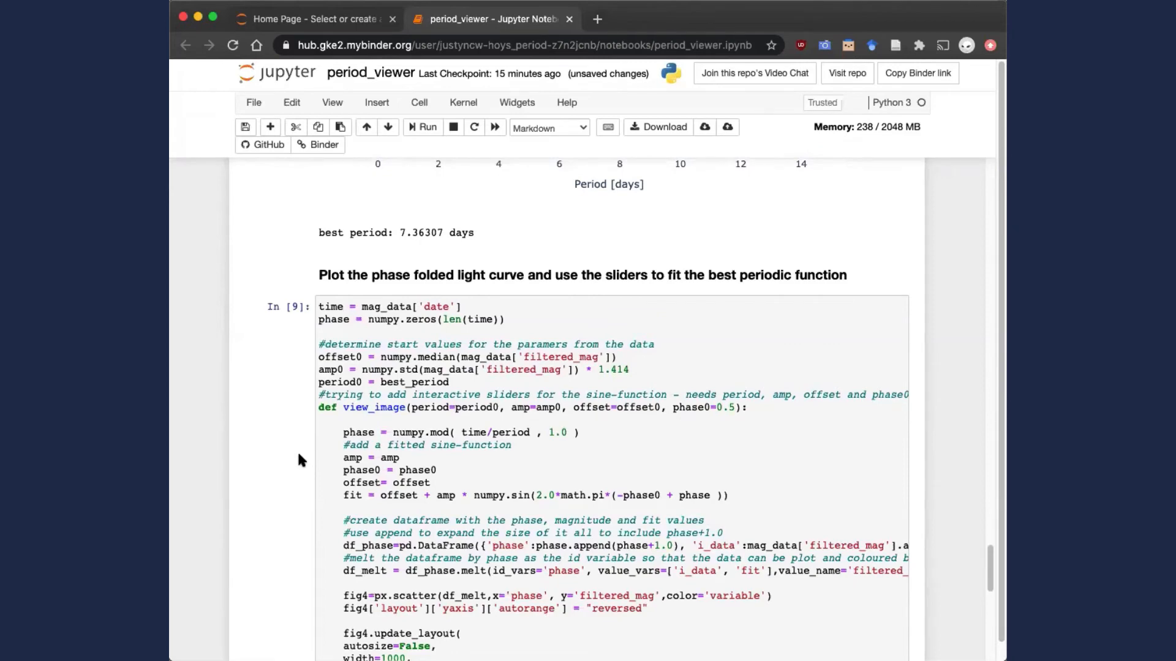
scroll(down, 3)
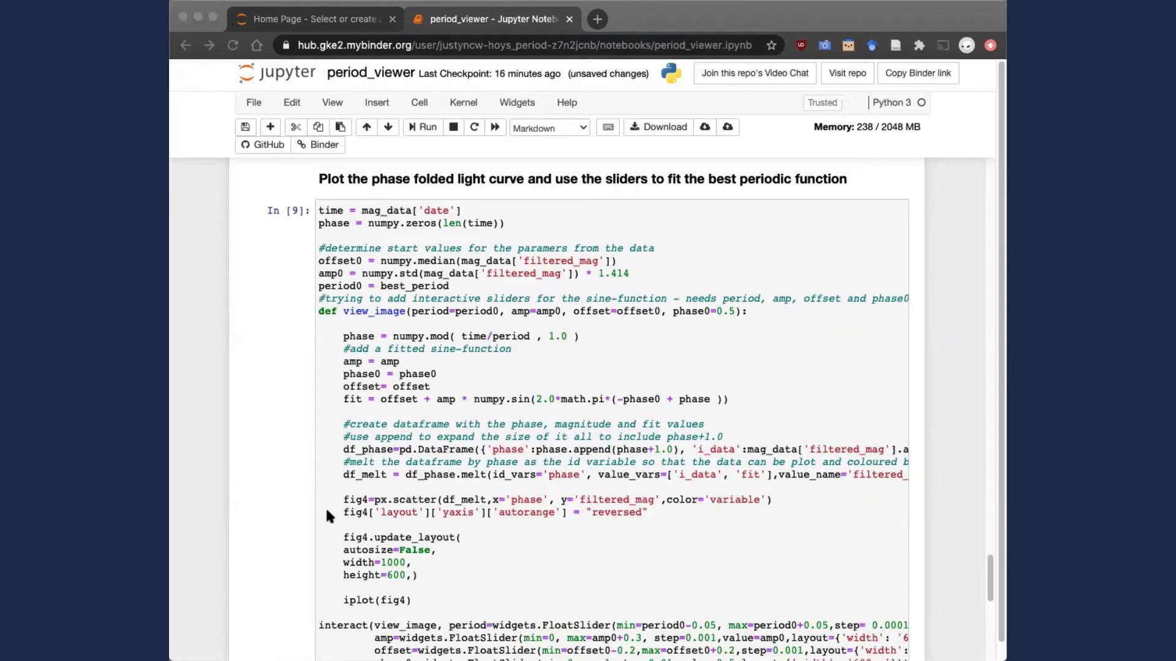
mouse_move(292, 486)
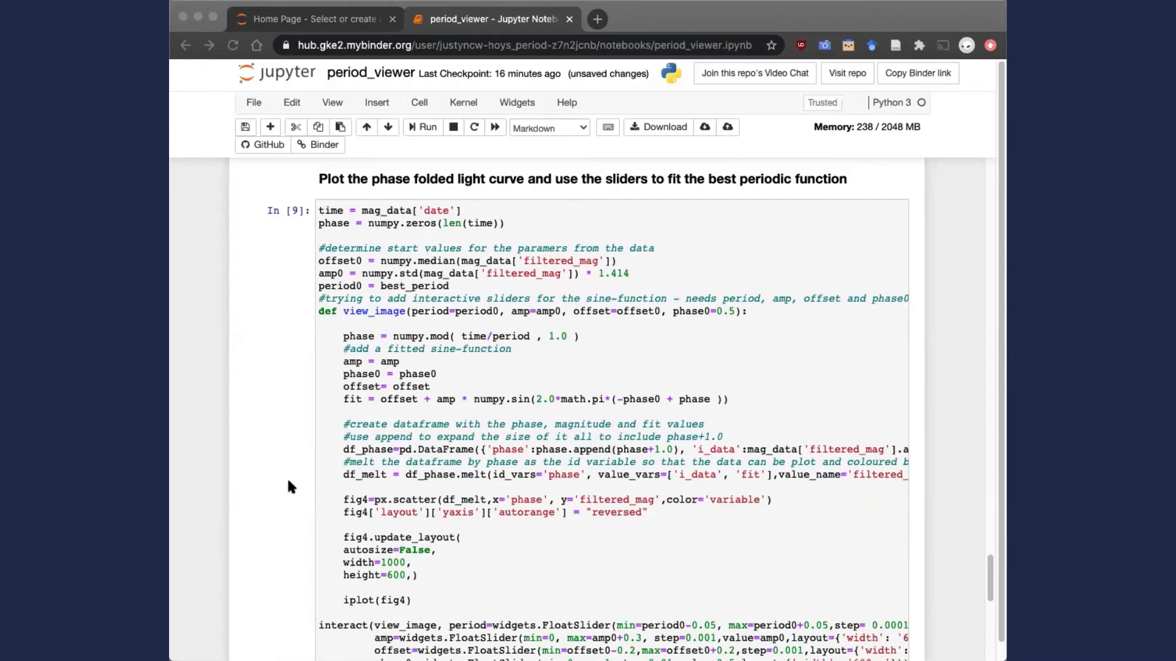
scroll(down, 3)
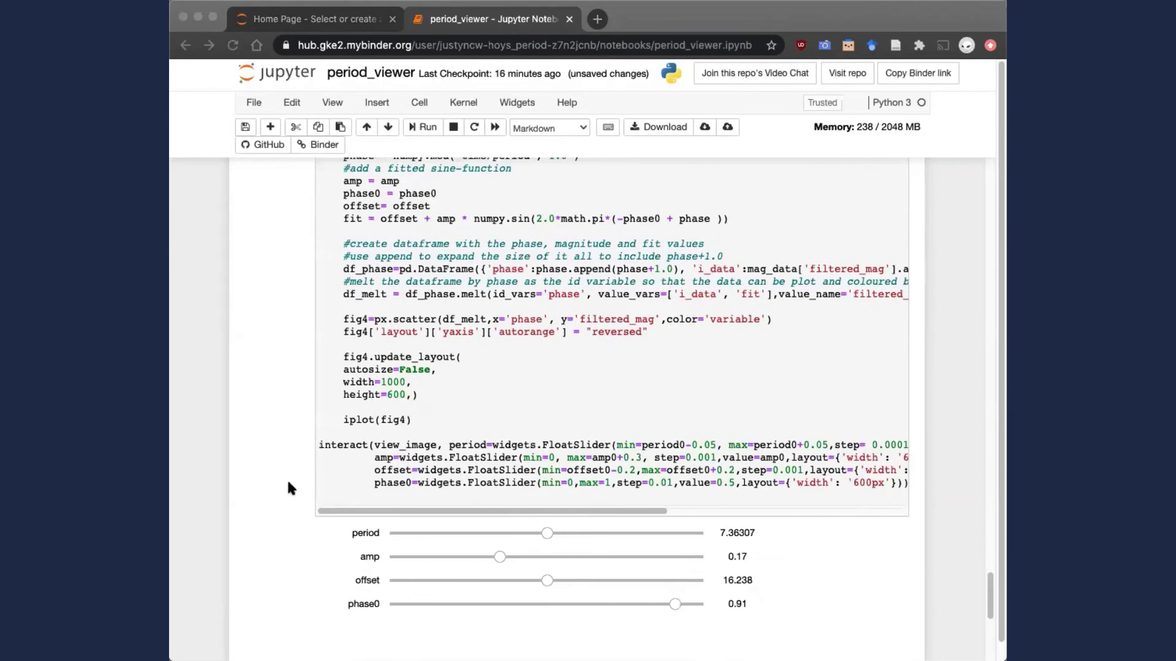
scroll(down, 3)
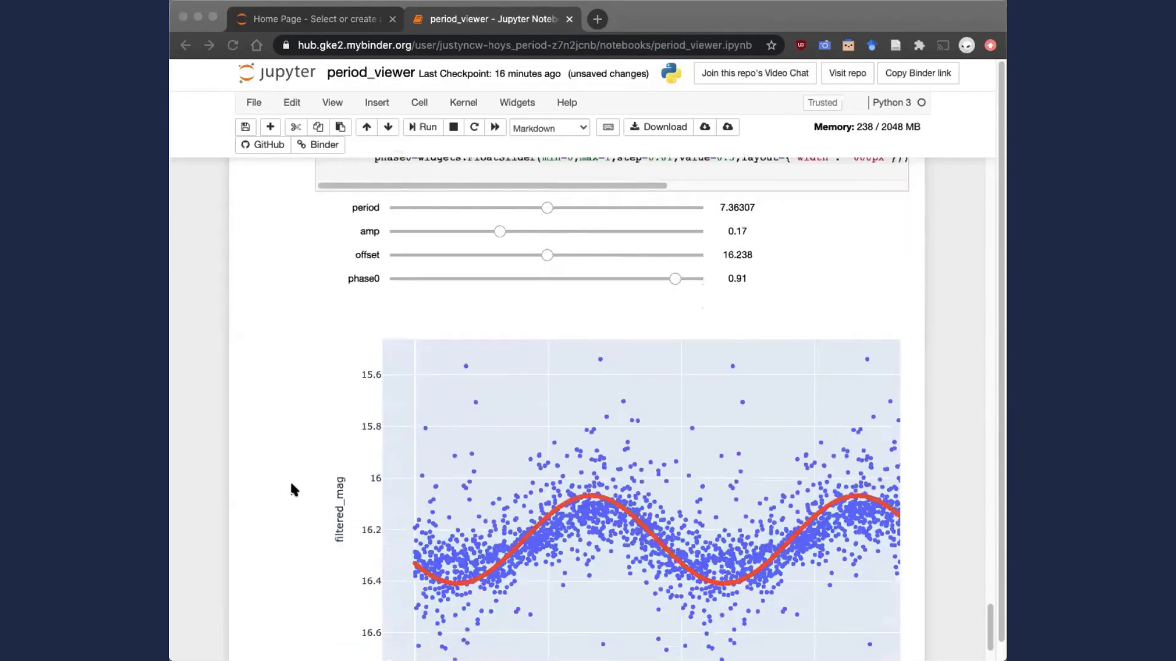
scroll(down, 3)
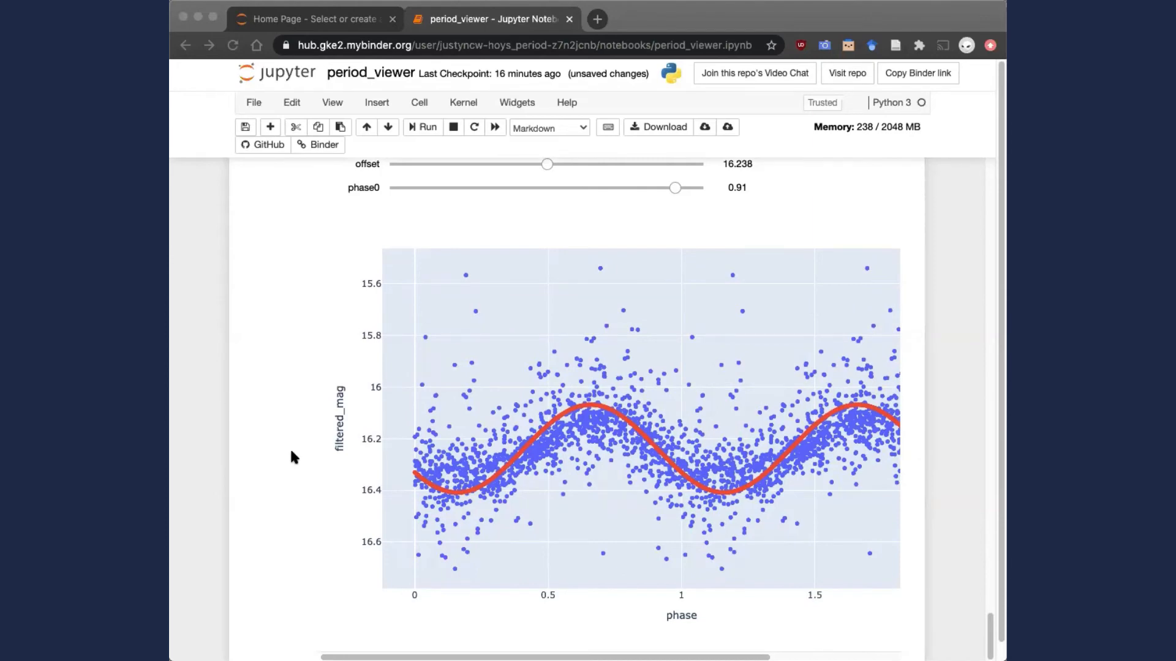
scroll(down, 3)
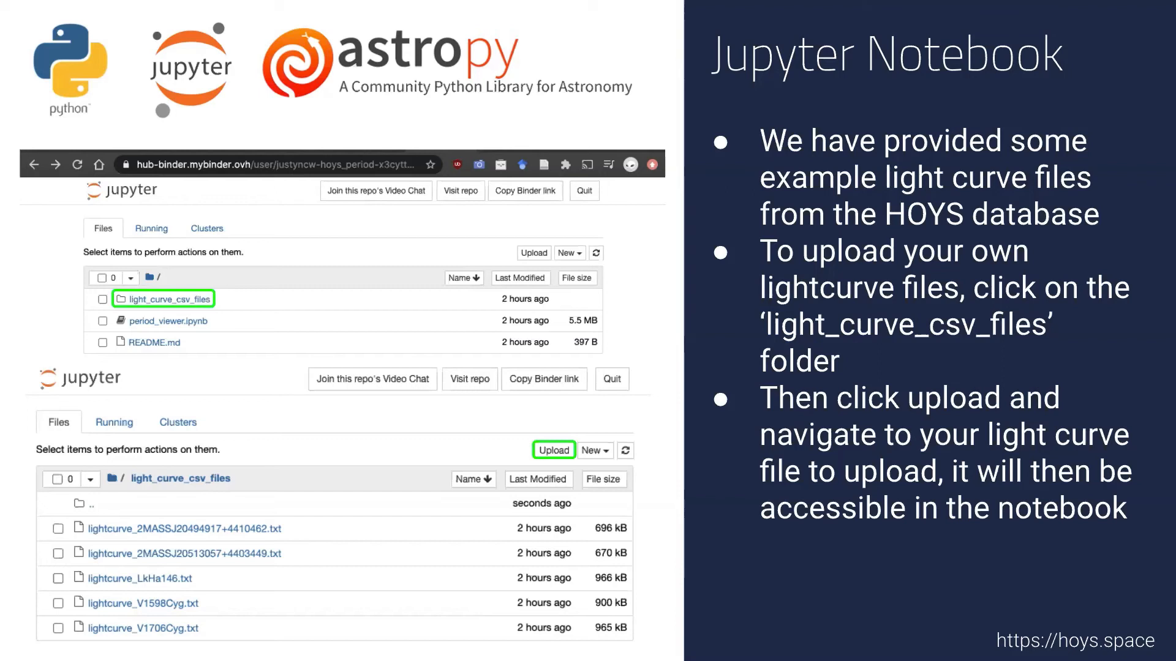
mouse_move(710, 360)
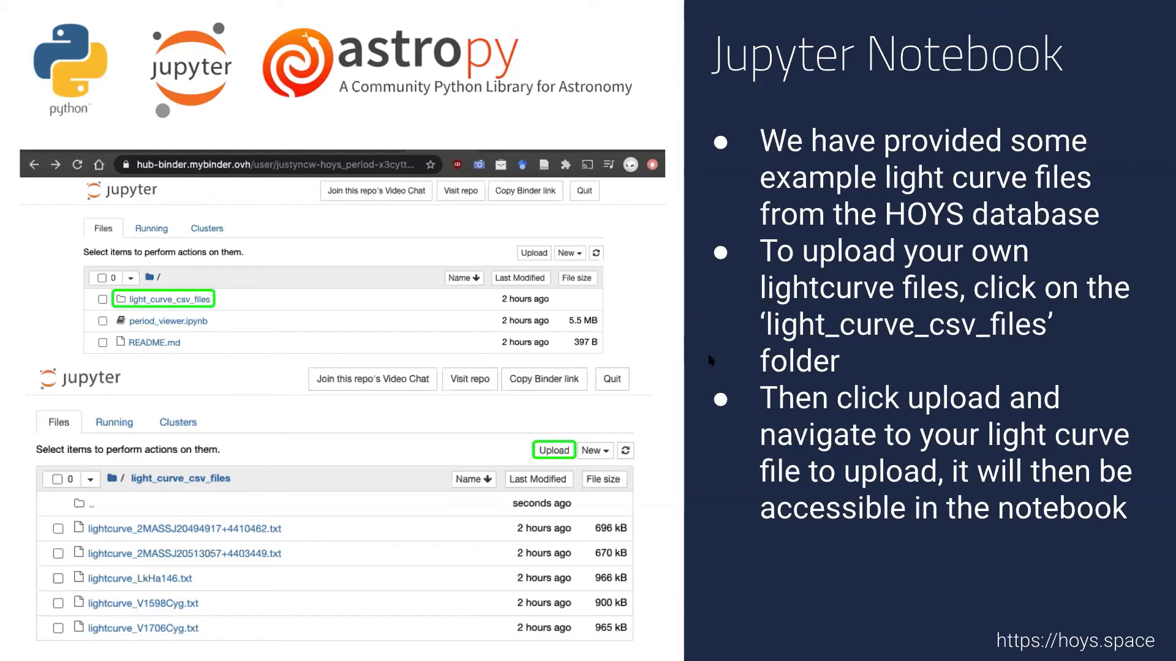
mouse_move(709, 360)
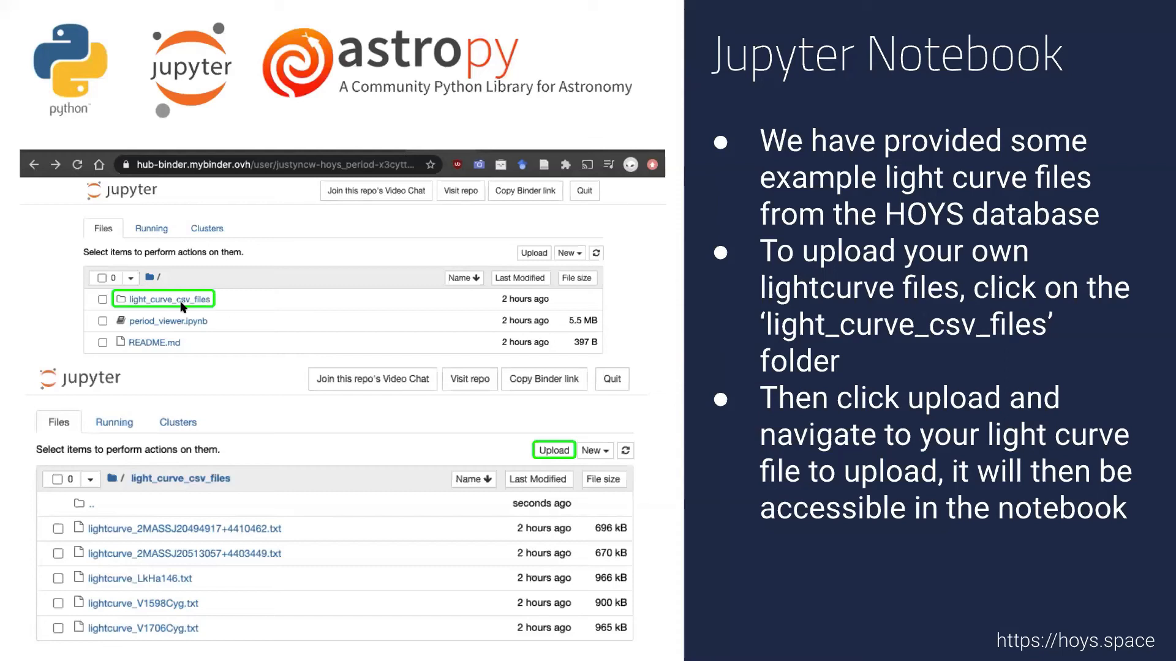
mouse_move(213, 333)
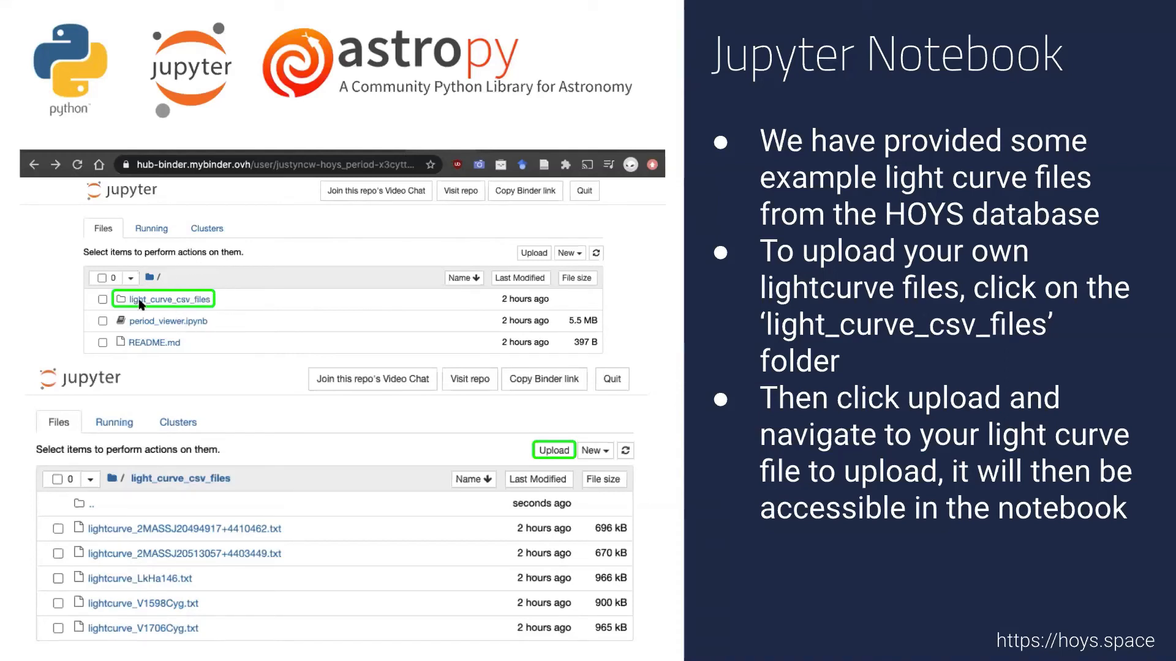
mouse_move(187, 300)
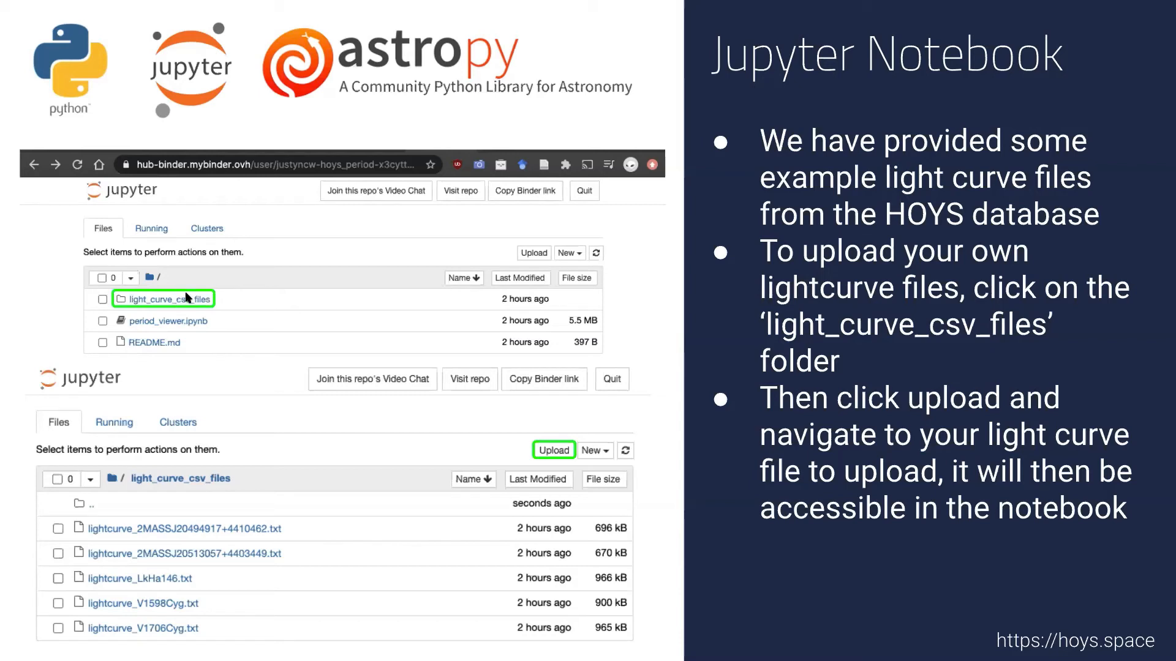